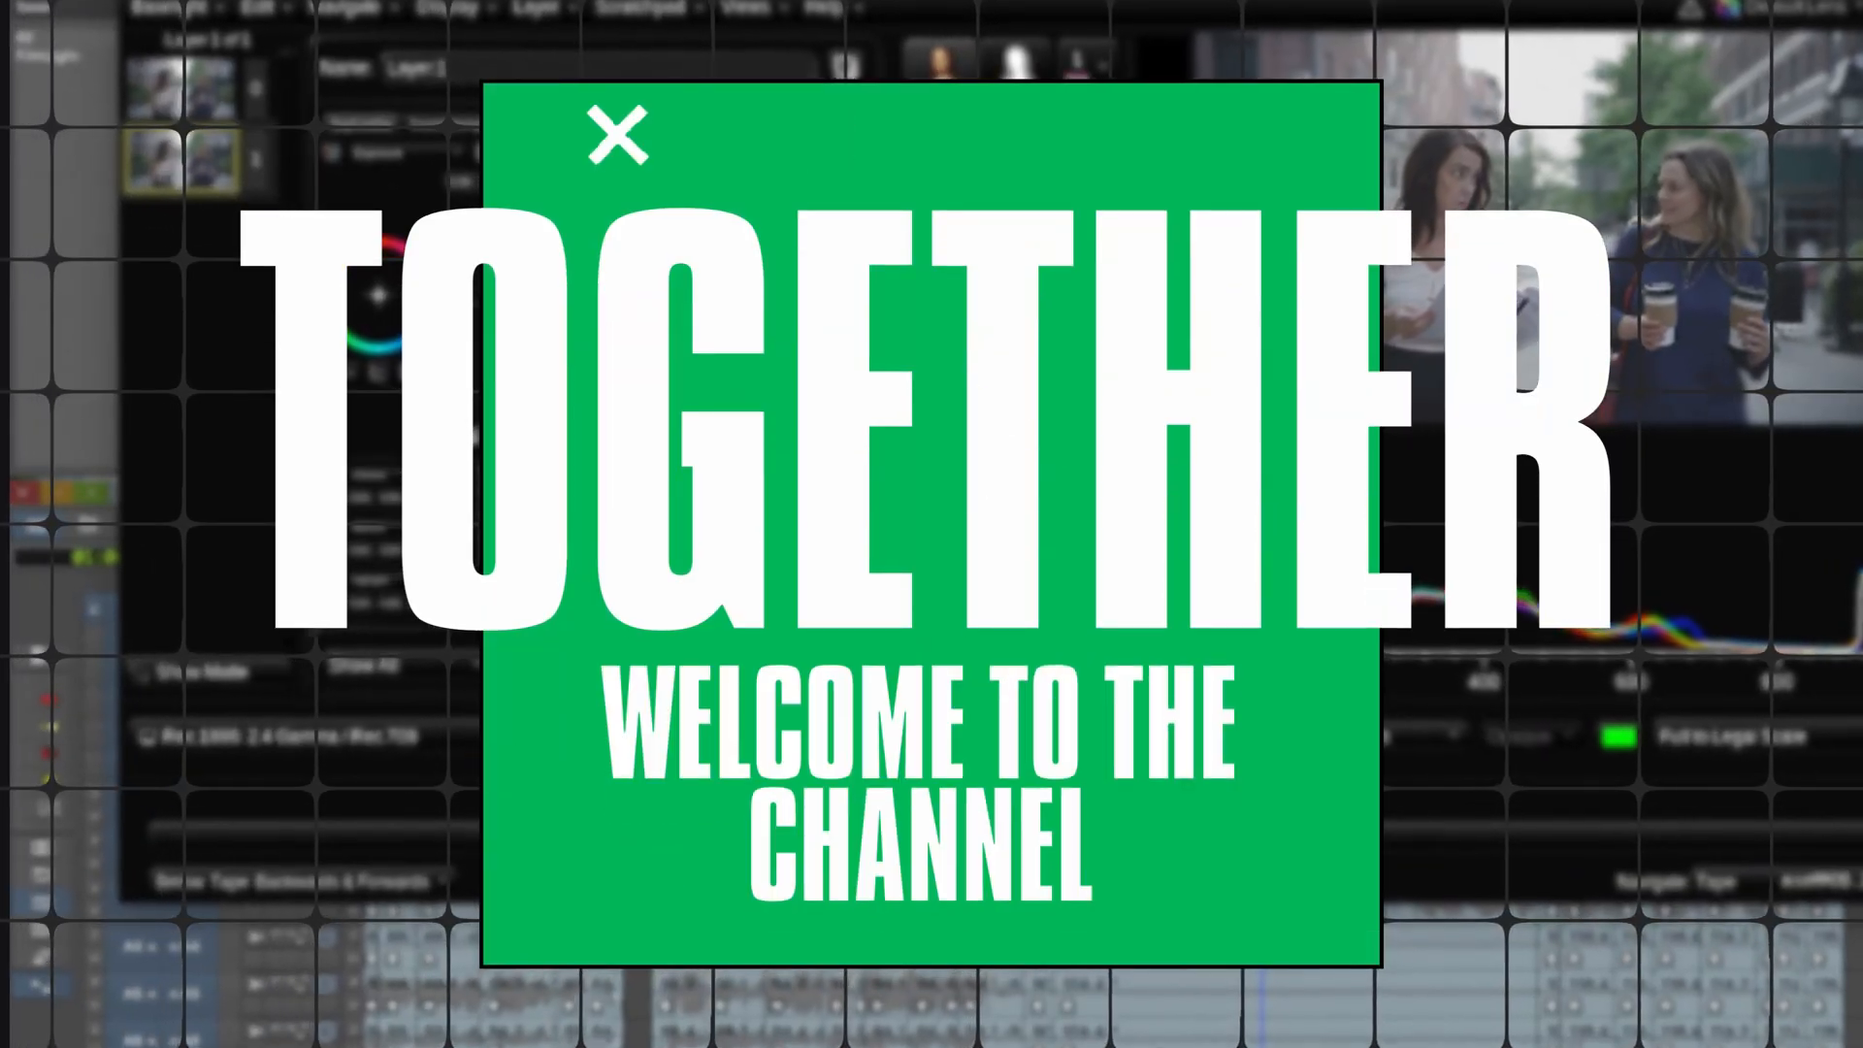
Open the Effect Palette from the Tools menu with Cmd+8
left_click(617, 134)
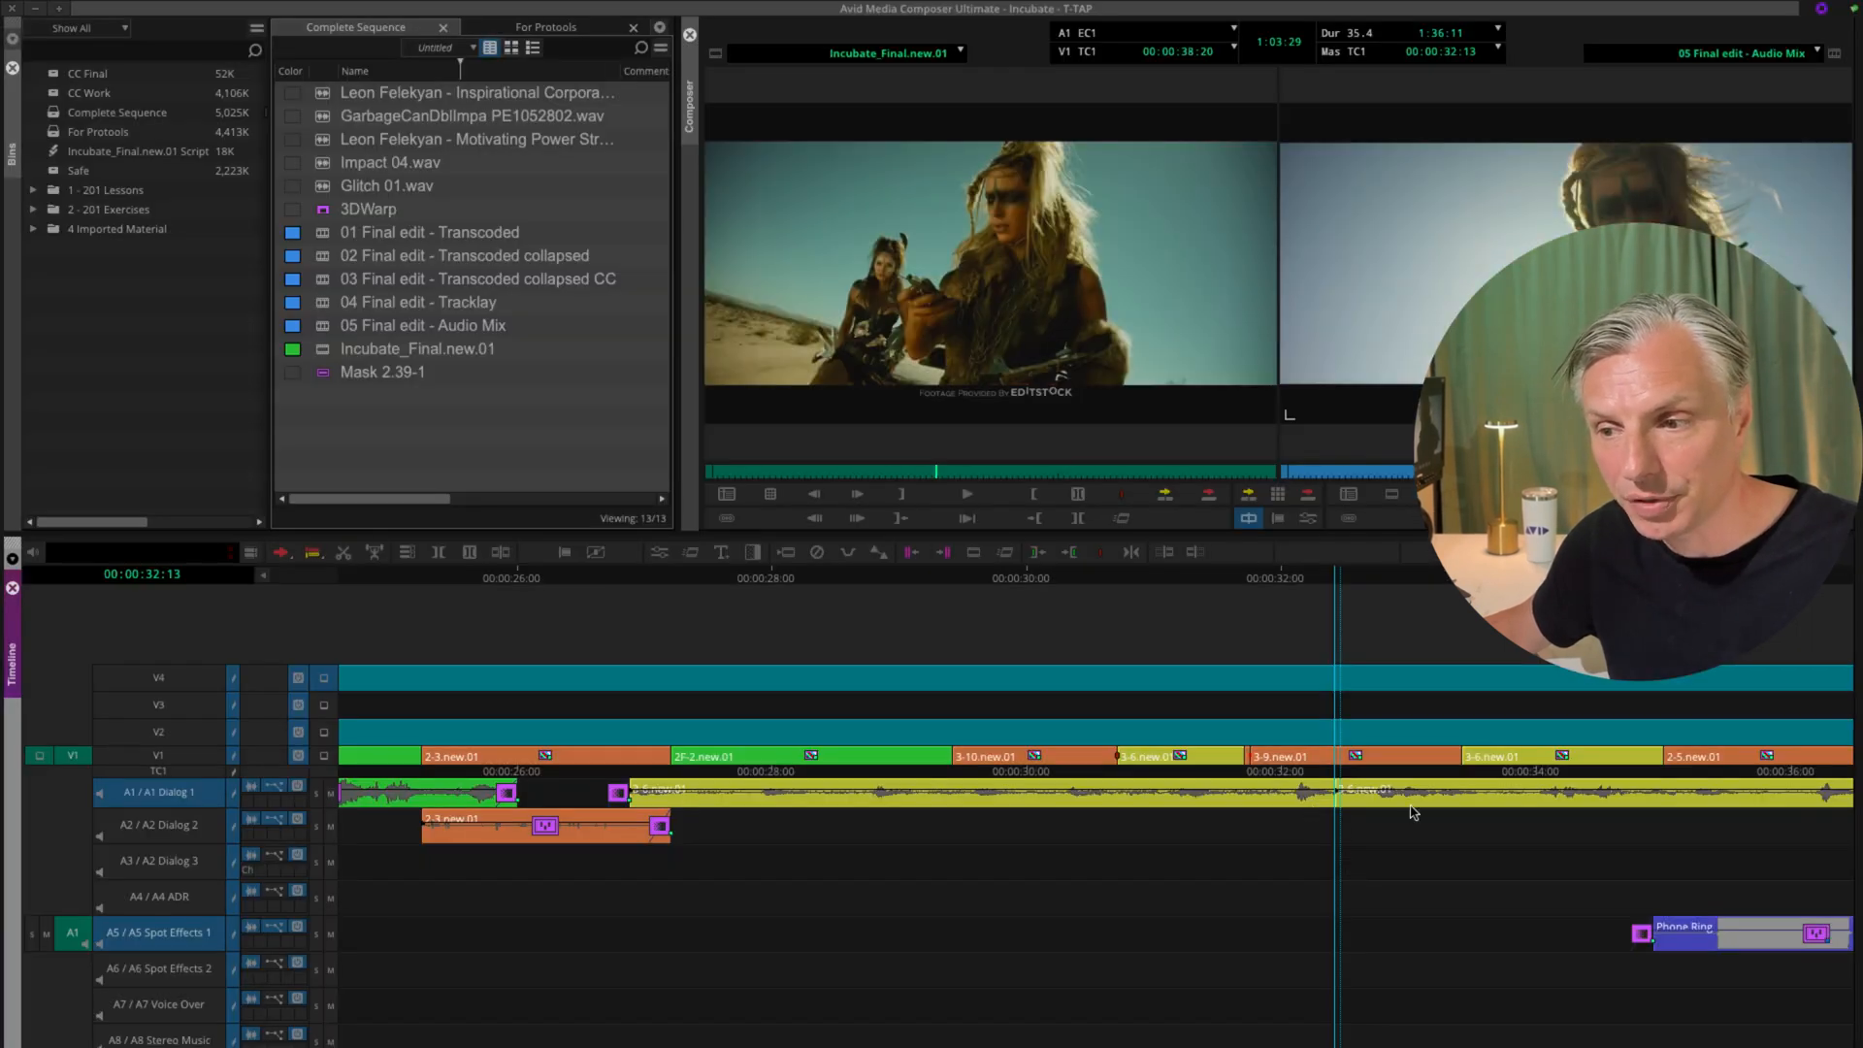
mouse_move(1336, 808)
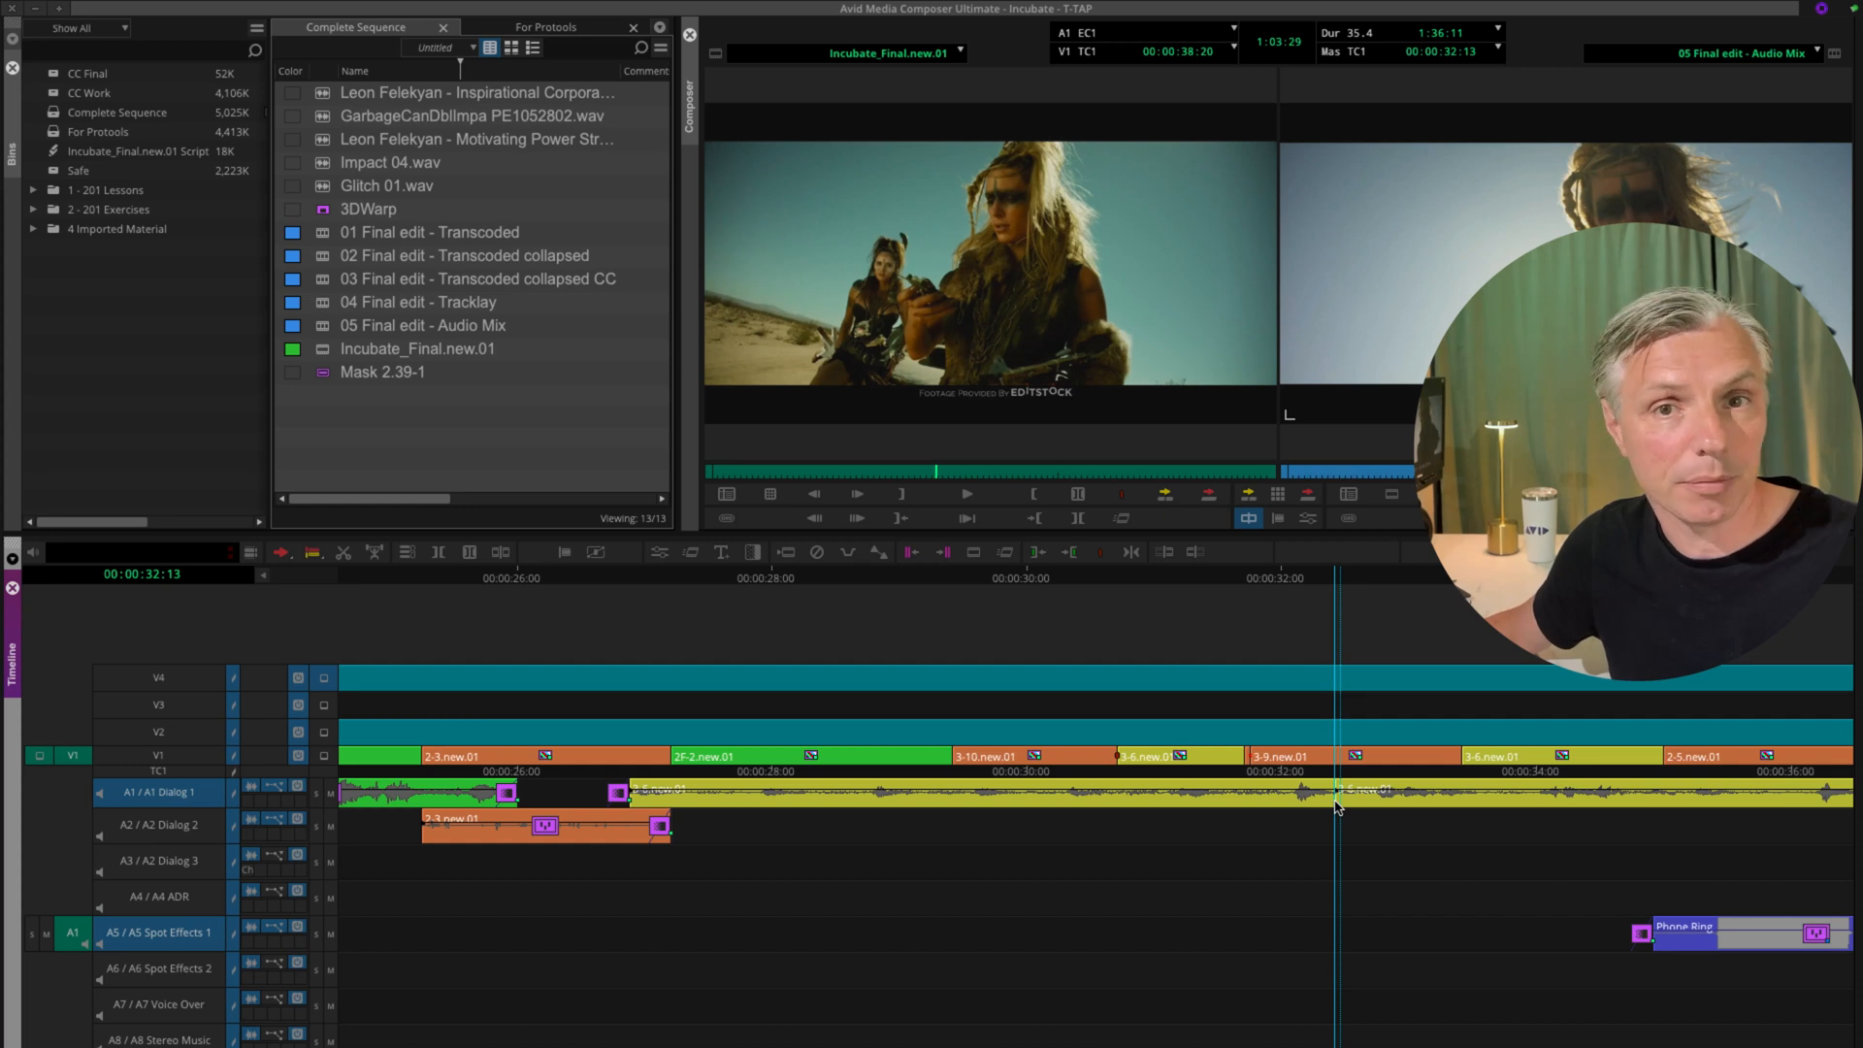
left_click(536, 11)
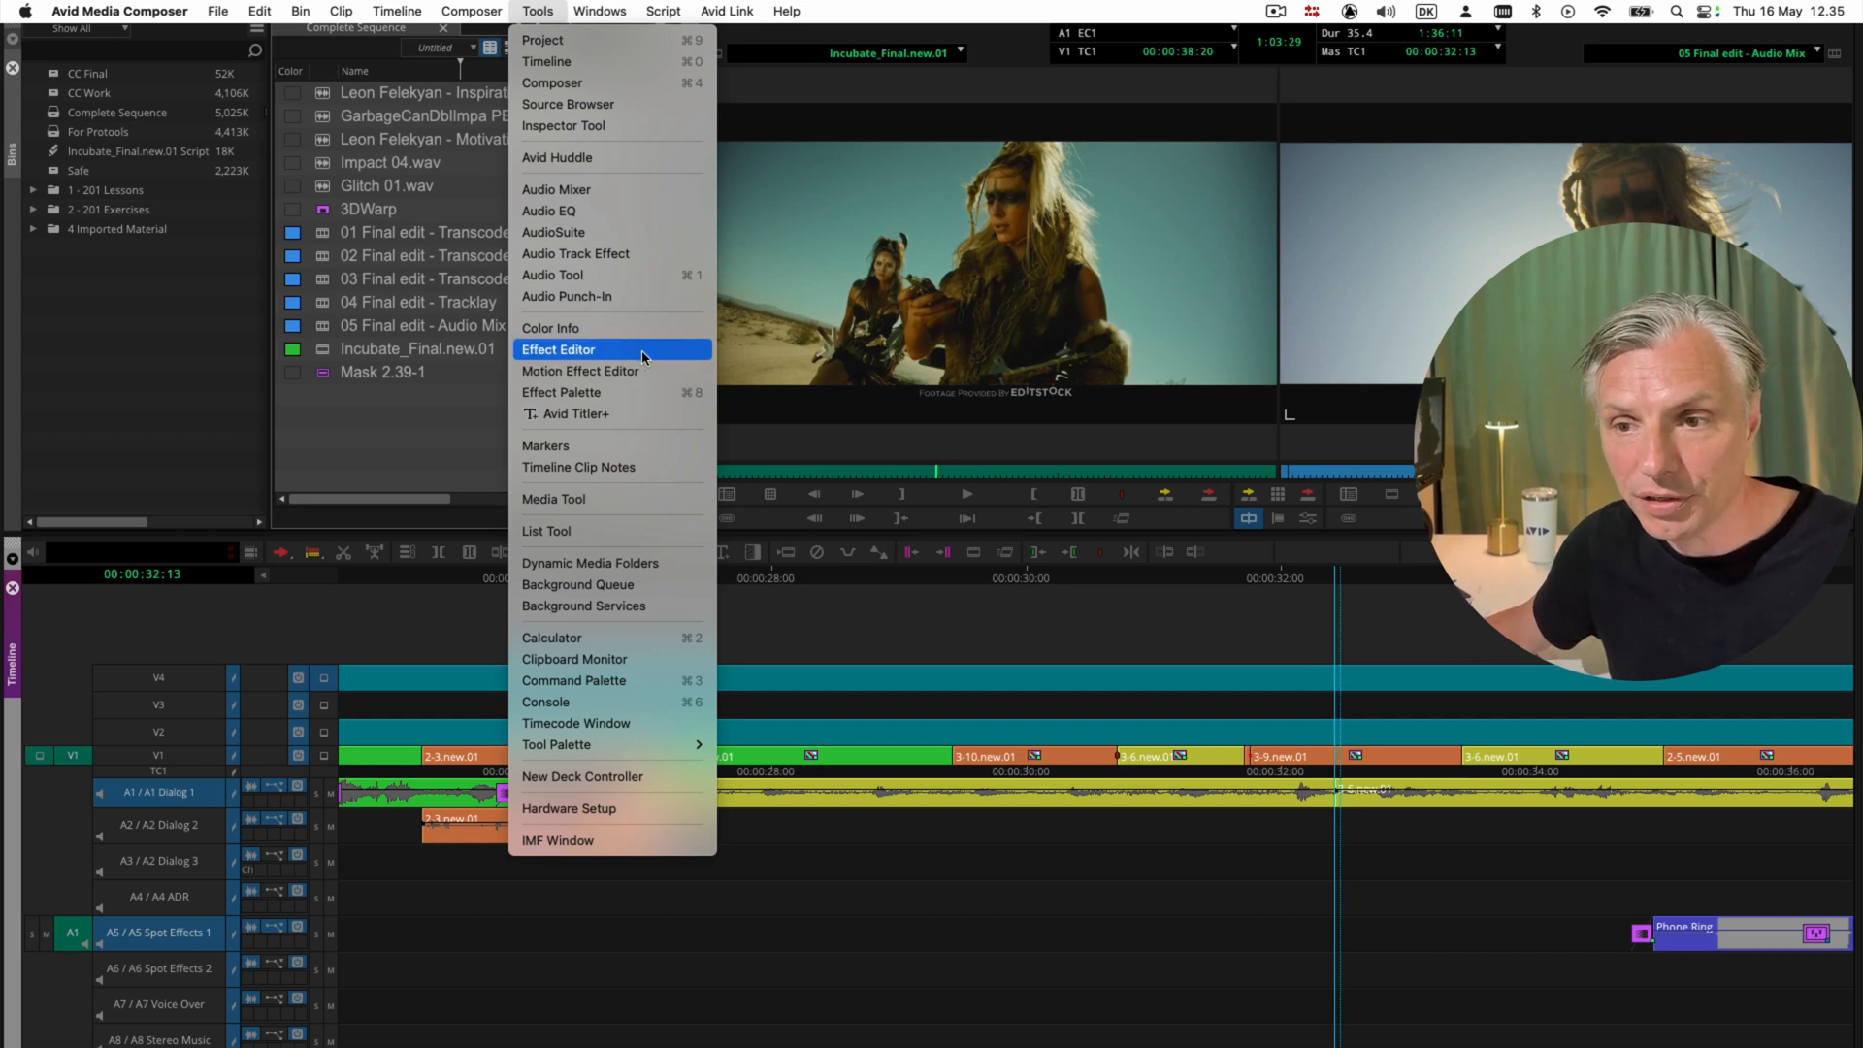
mouse_move(630, 402)
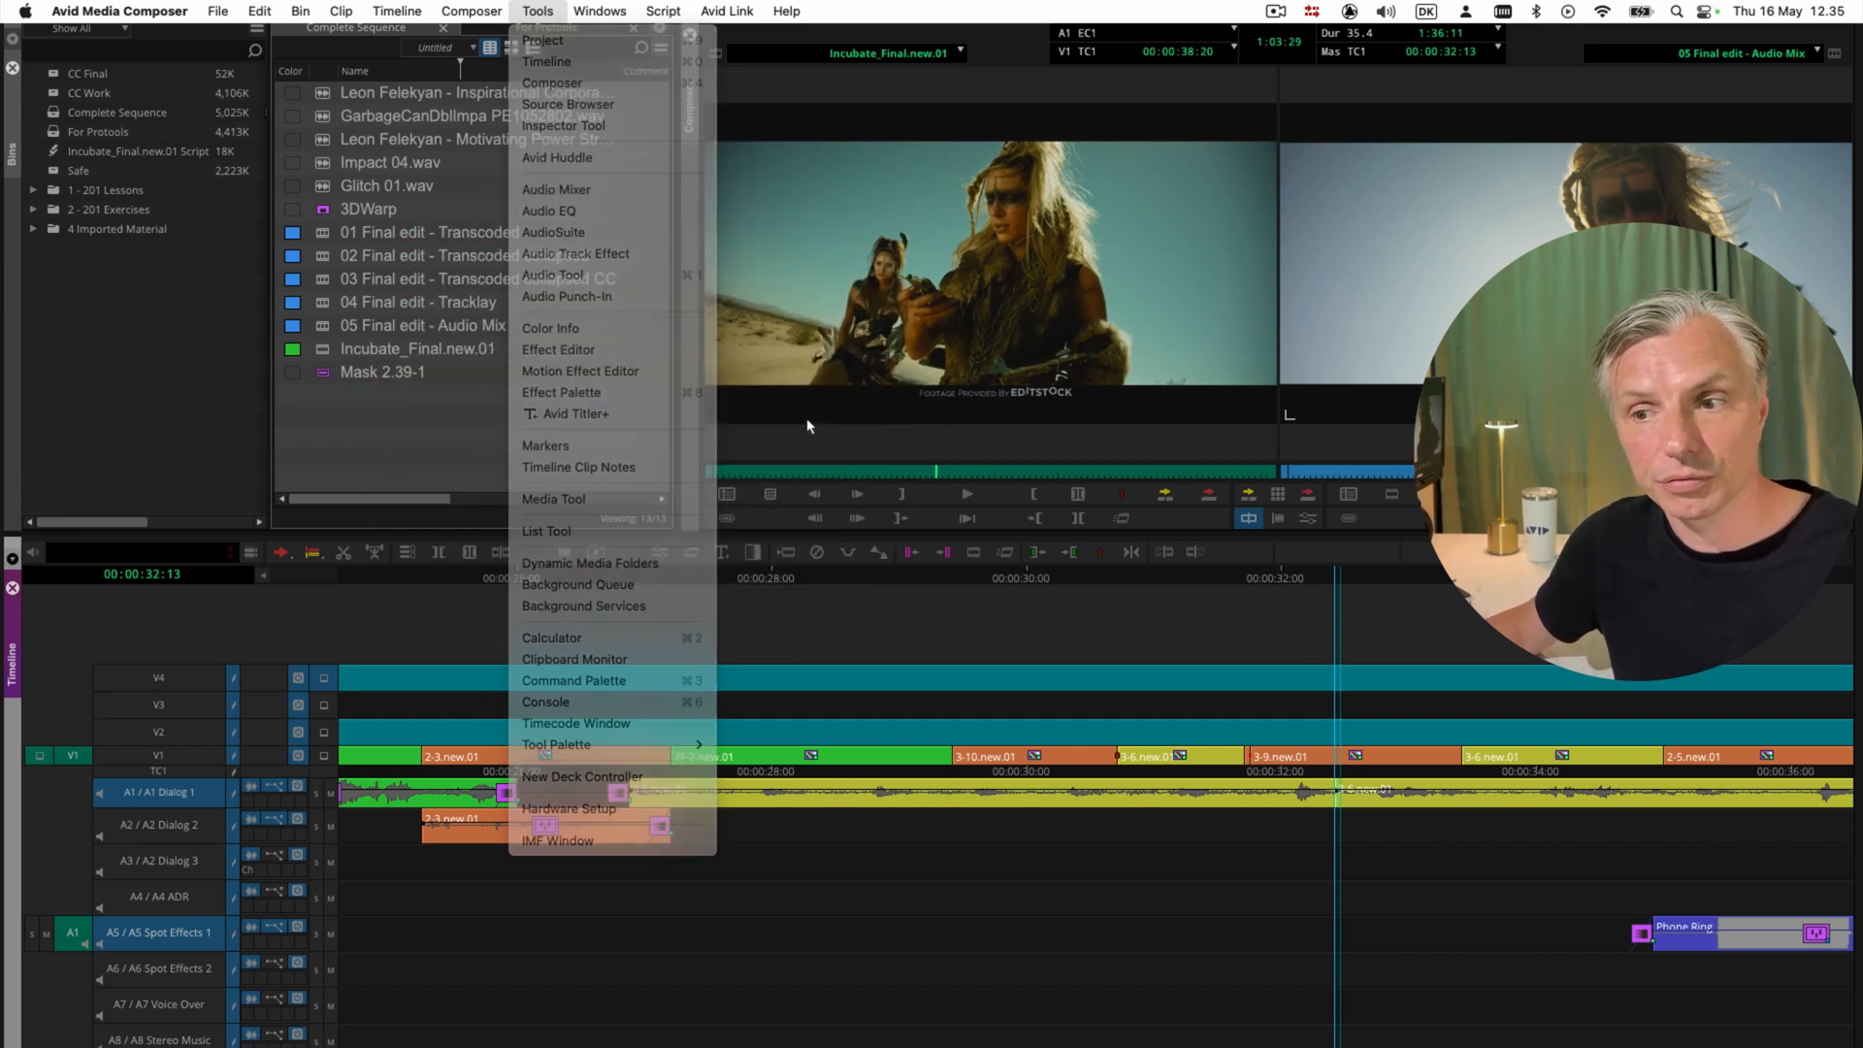
key("cmd+8")
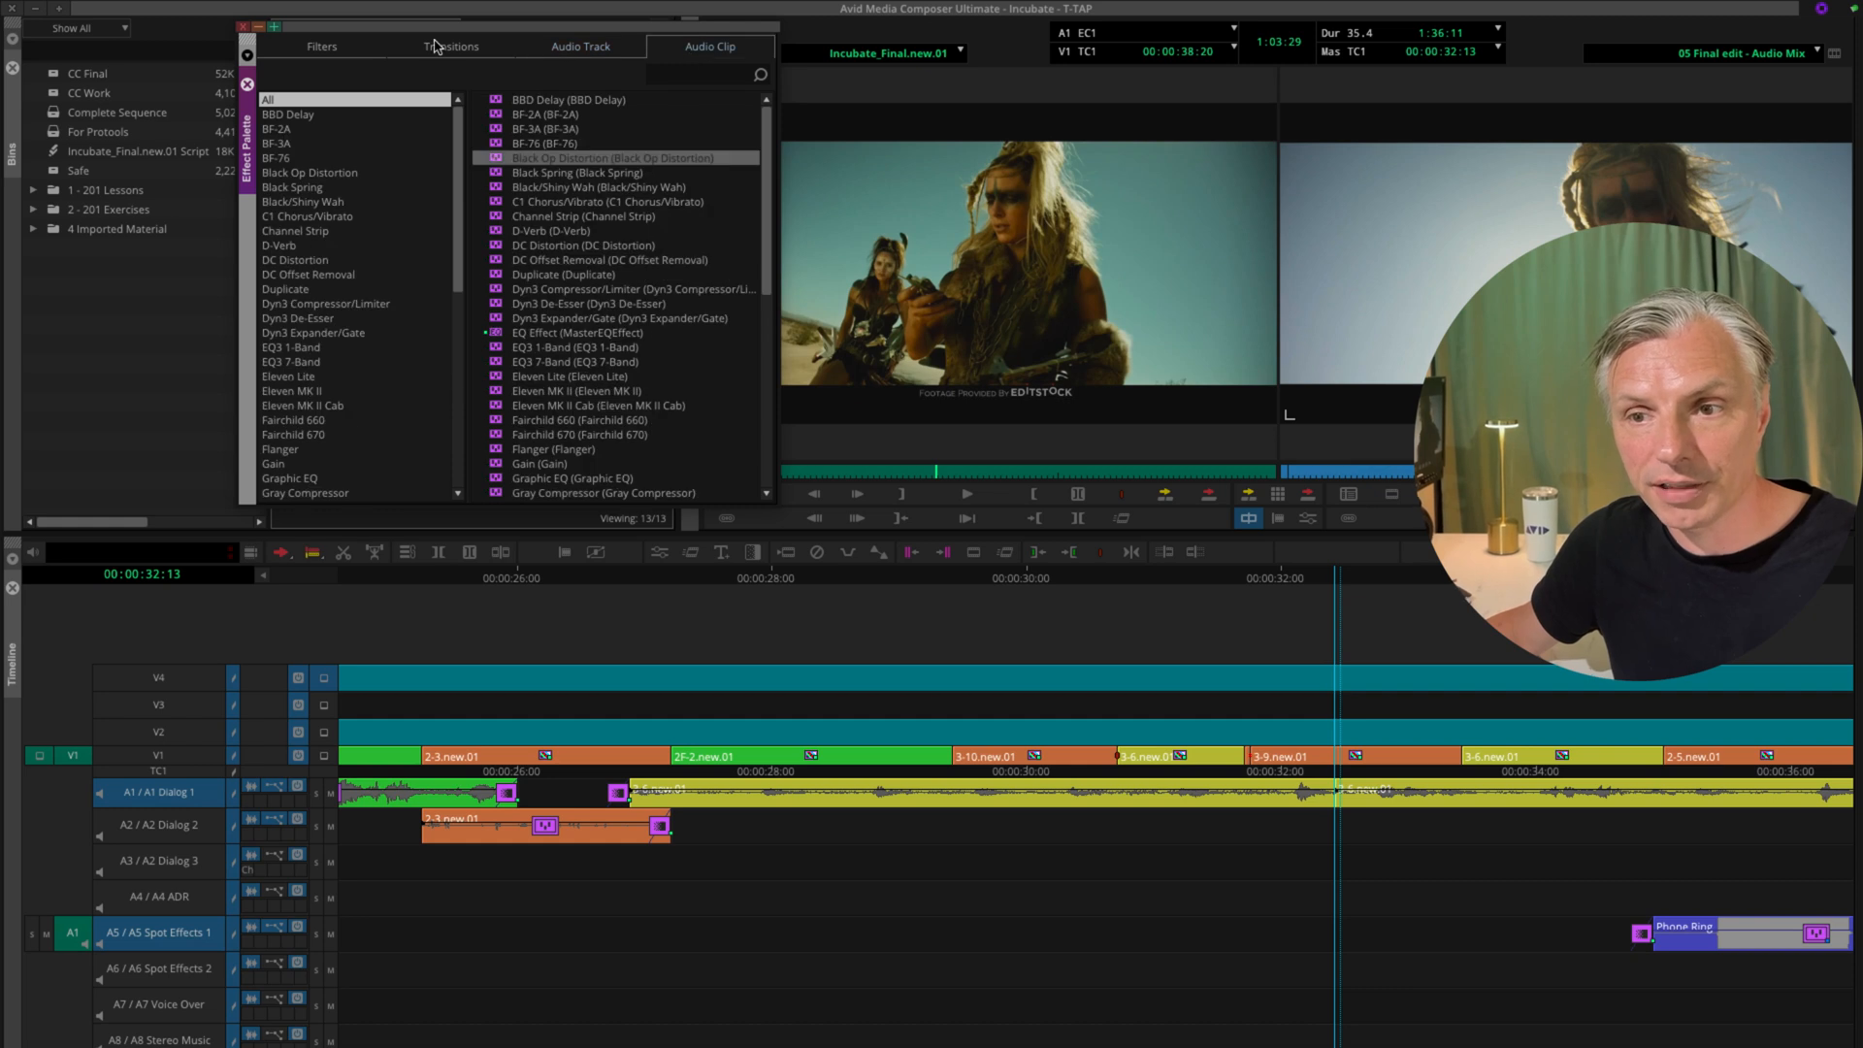
Apply a Blend > Dissolve transition to the A1 cut, then close the palette
left_click(453, 46)
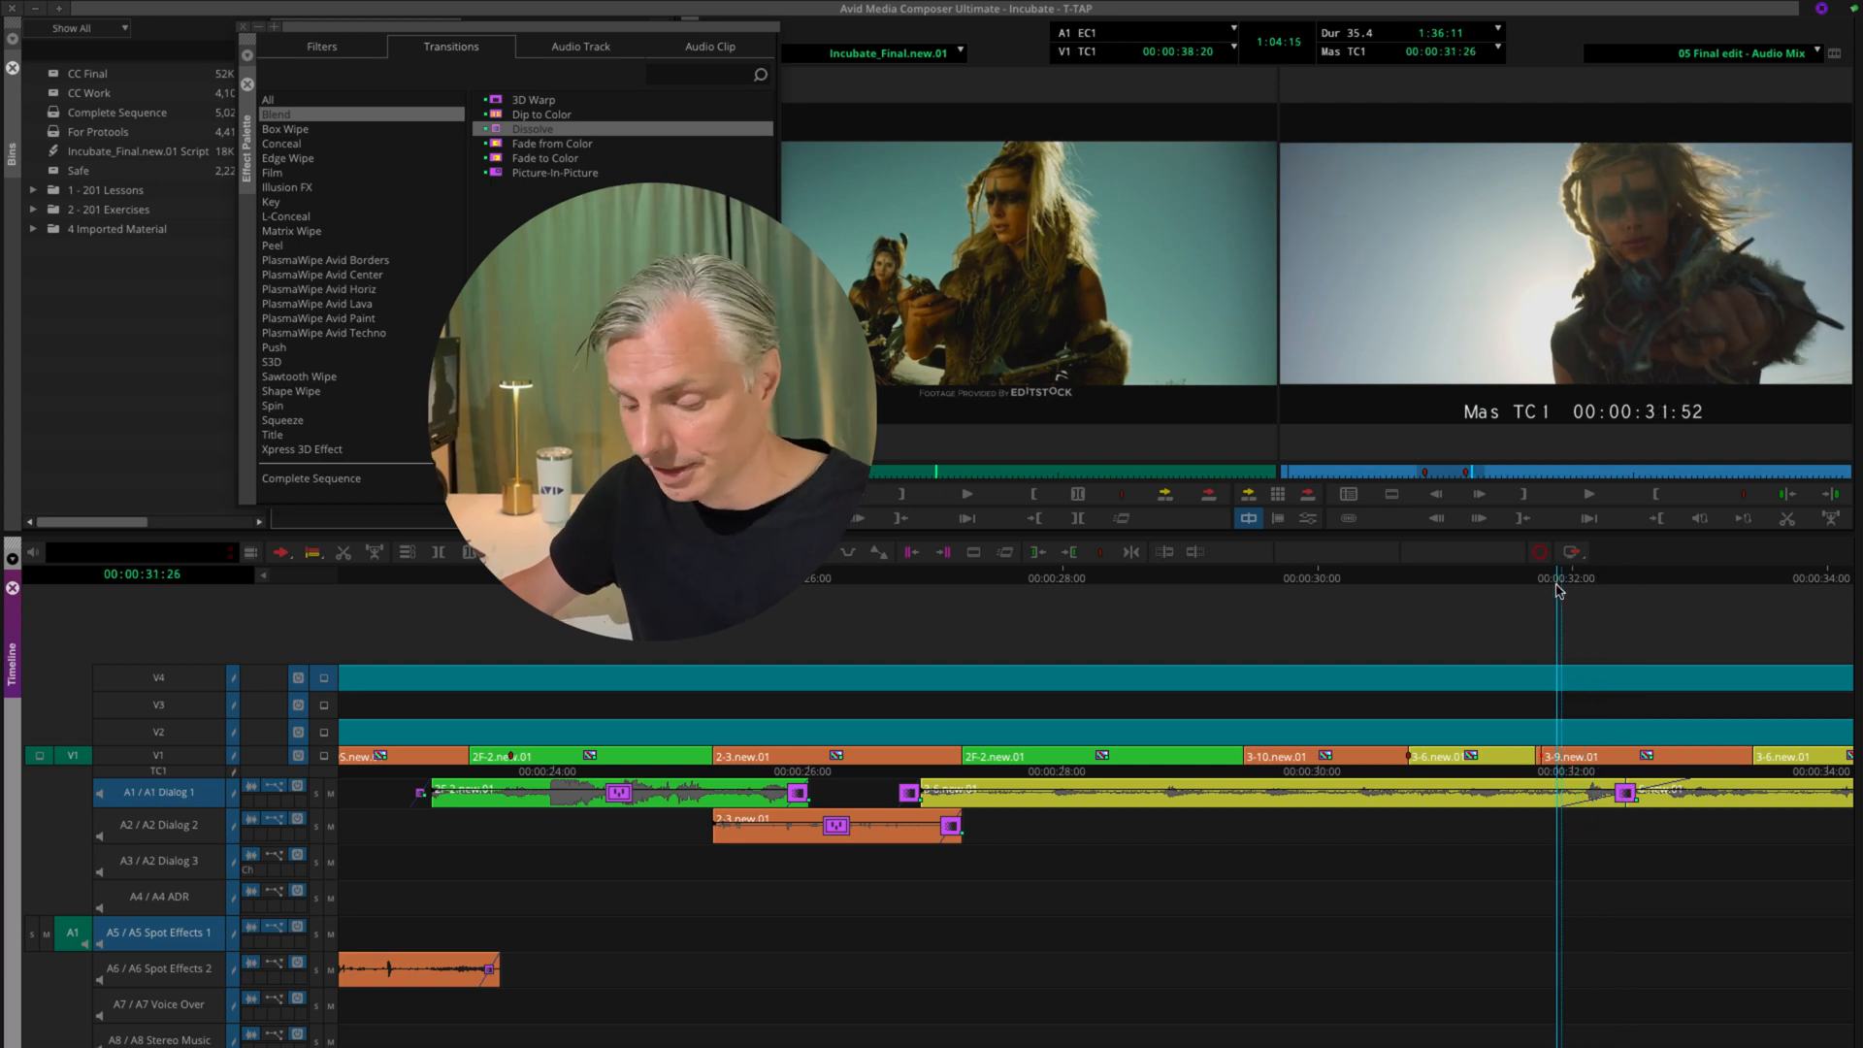
left_click(1587, 493)
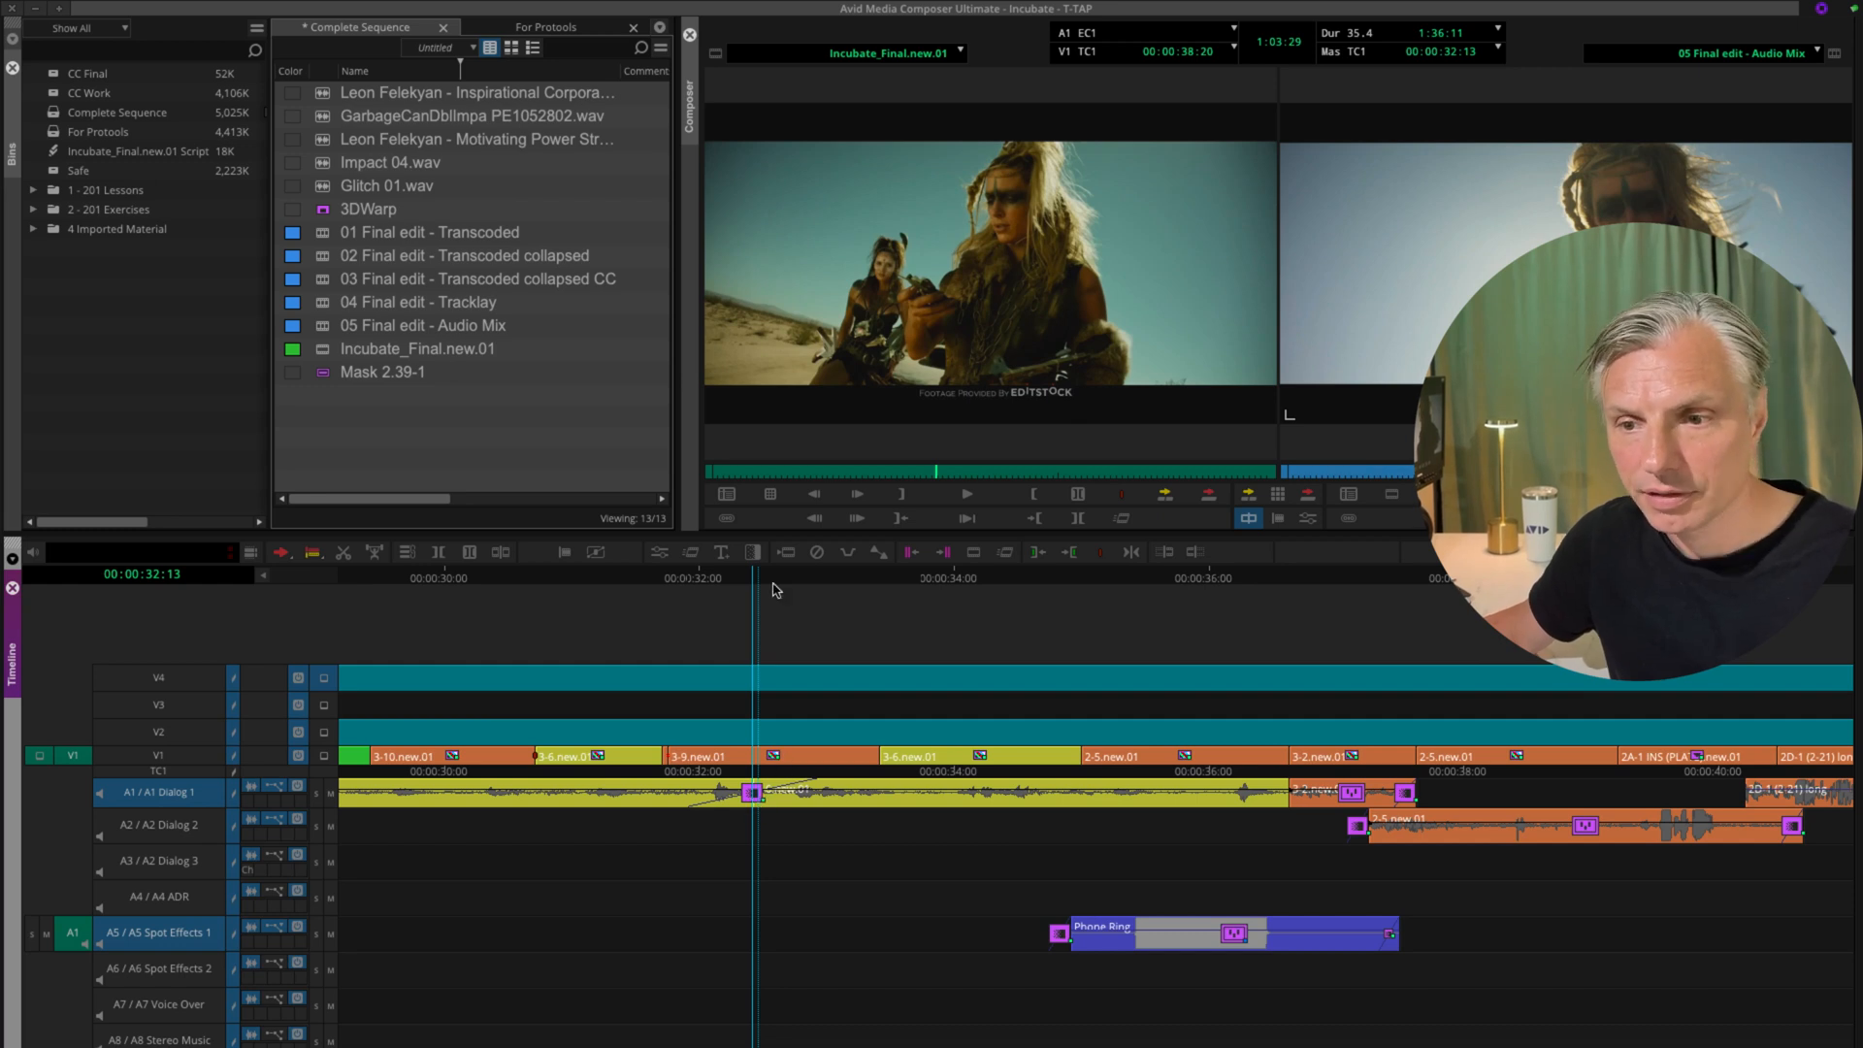
mouse_move(657, 551)
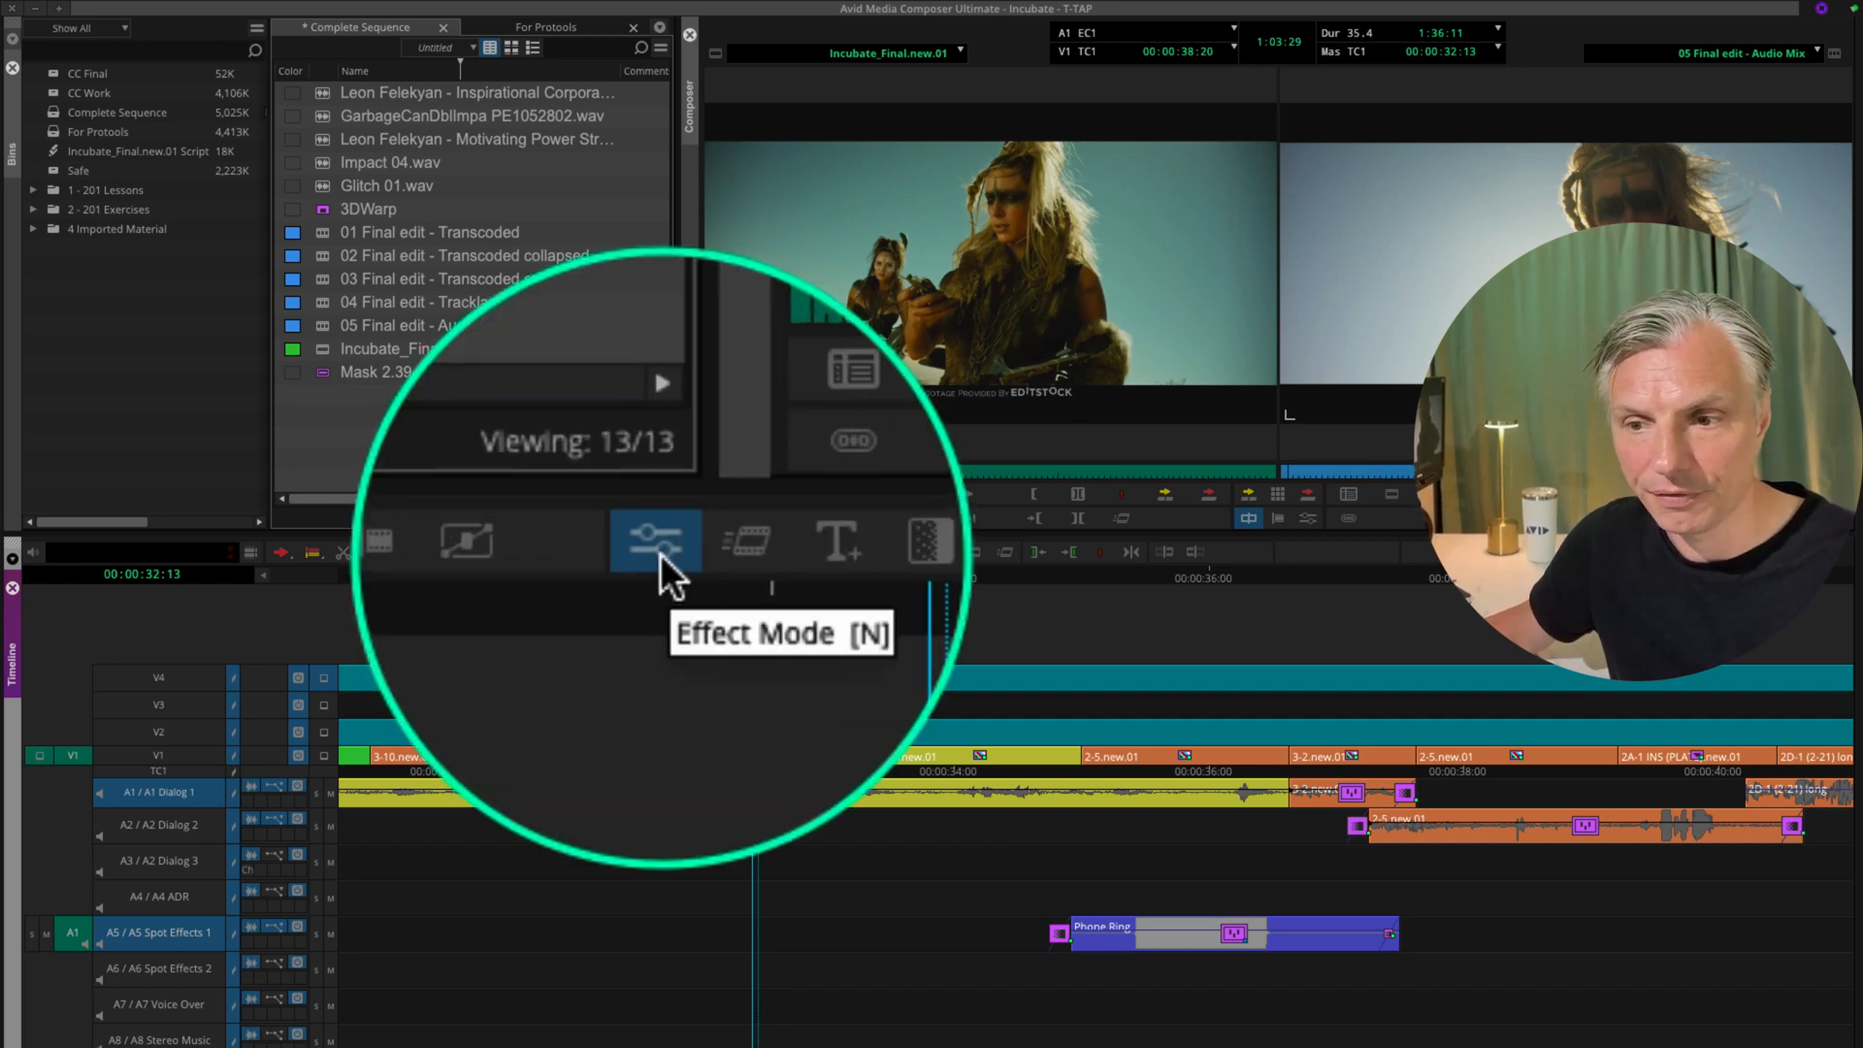
Set the A1 dissolve's position to Centered on Cut in Effect Mode
left_click(655, 540)
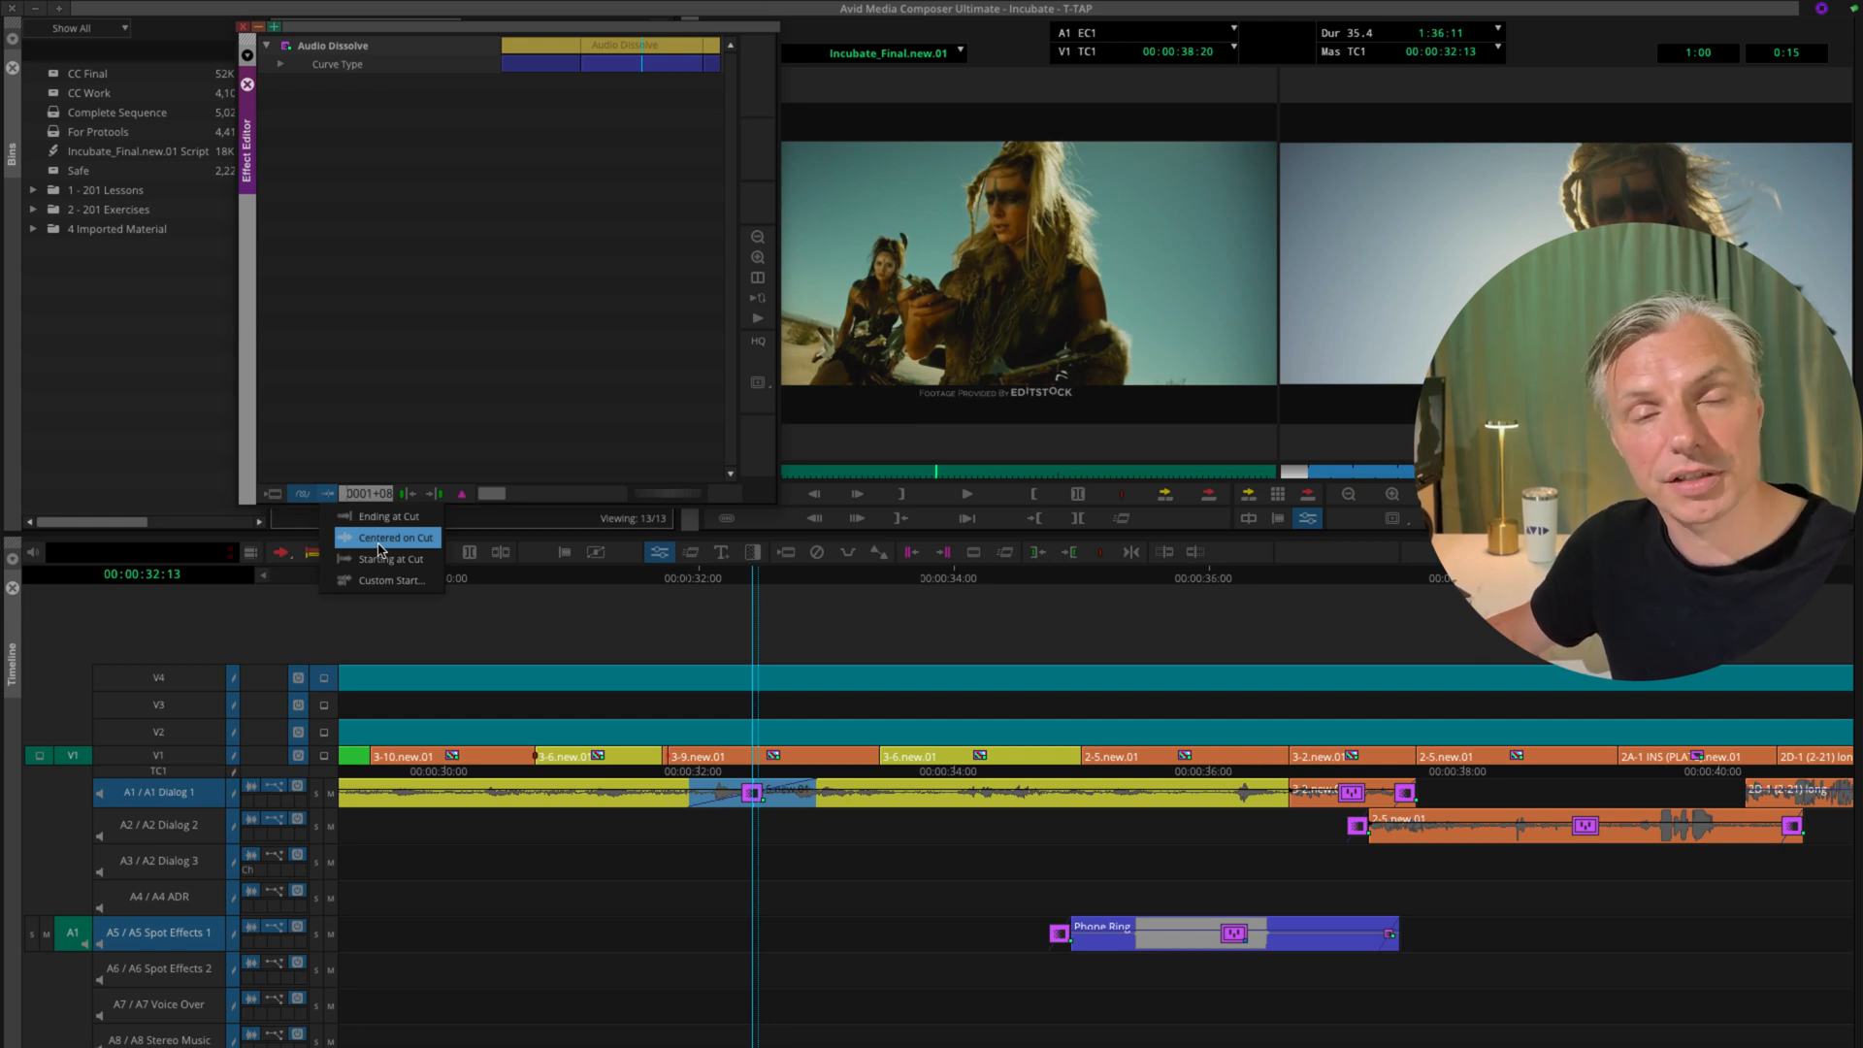
left_click(388, 536)
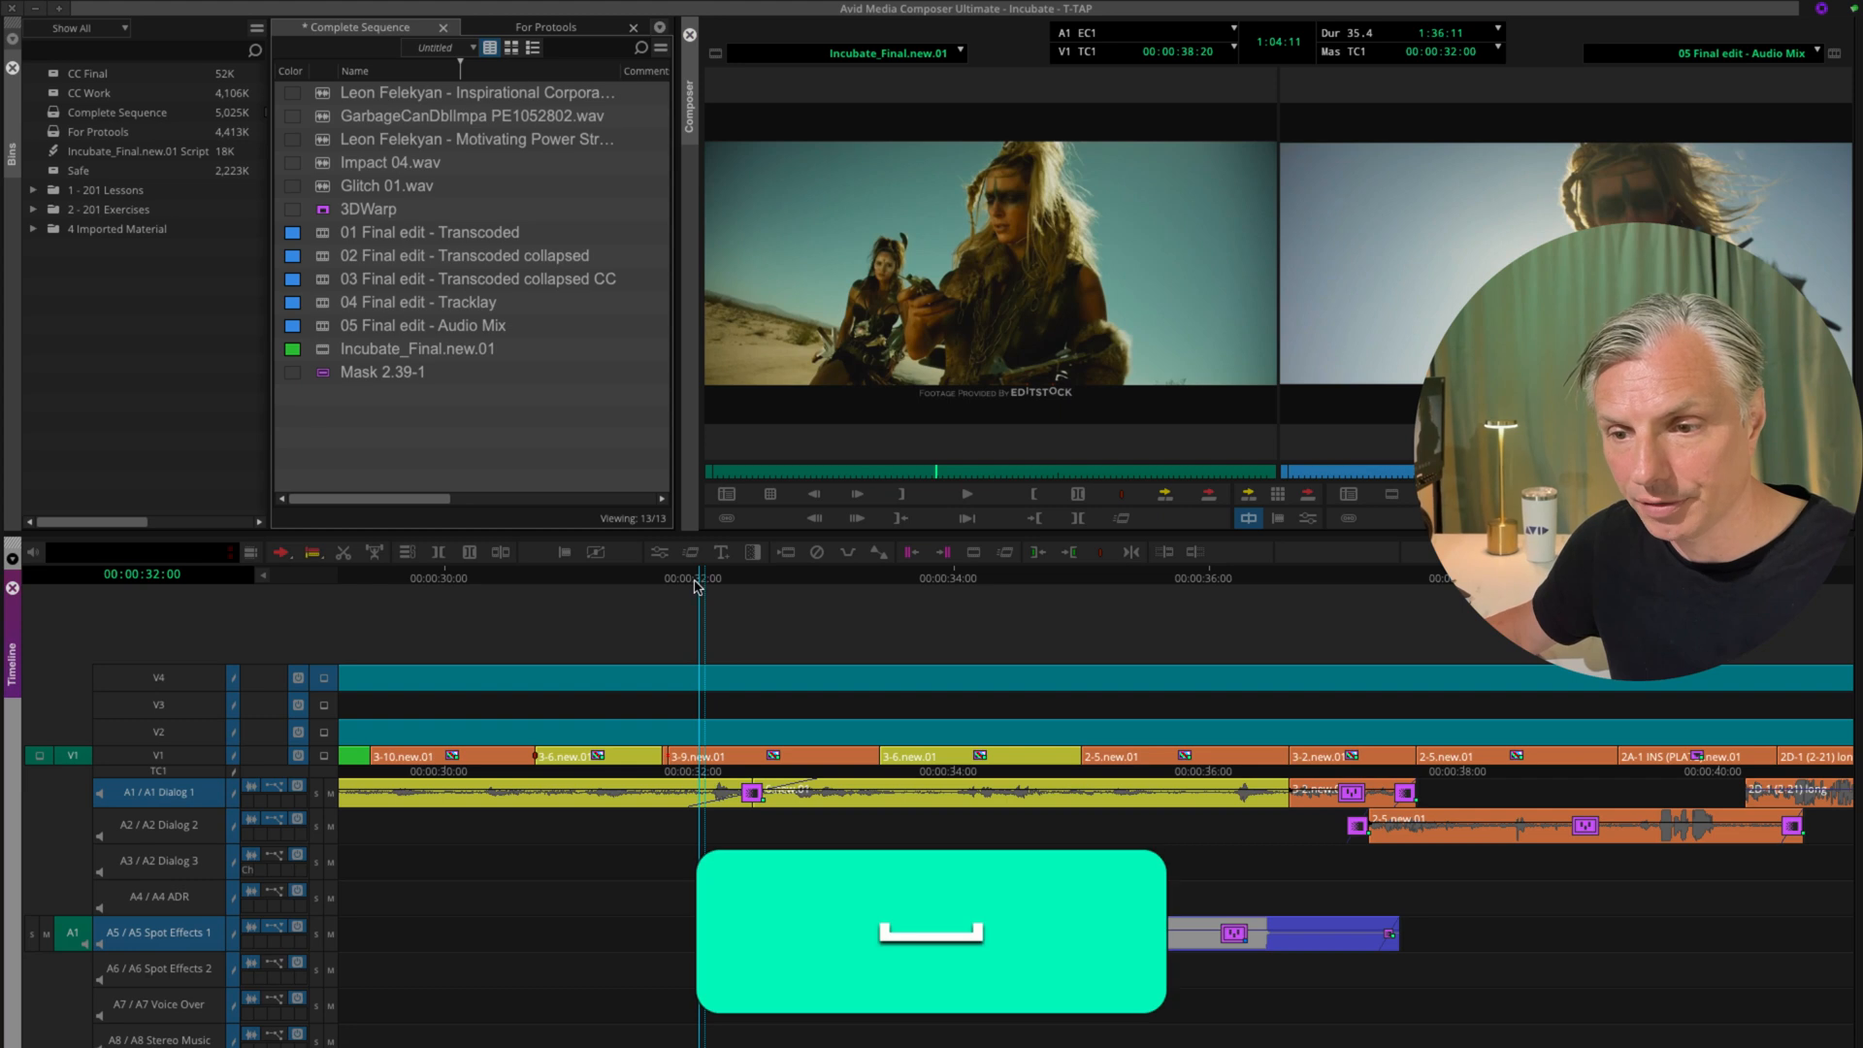
Remove the A1 dissolve and bring up the Quick Transition dialog
left_click(784, 576)
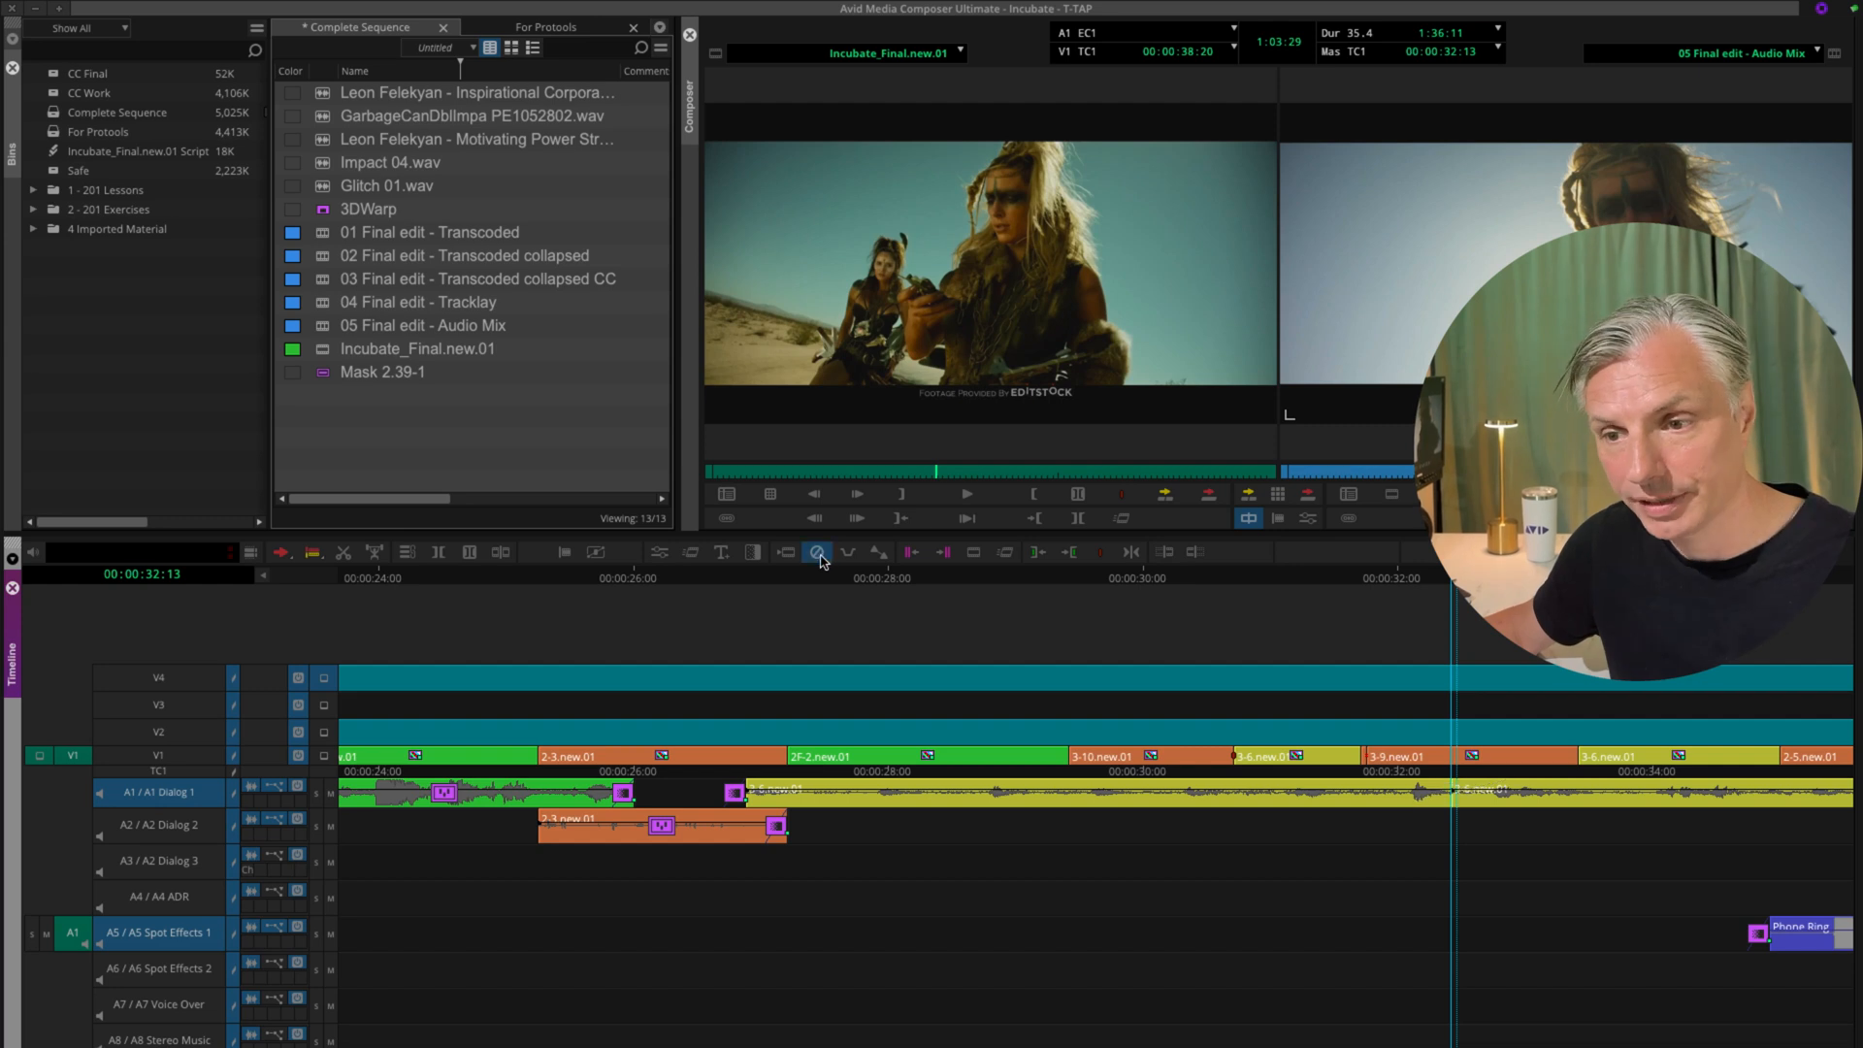
mouse_move(816, 550)
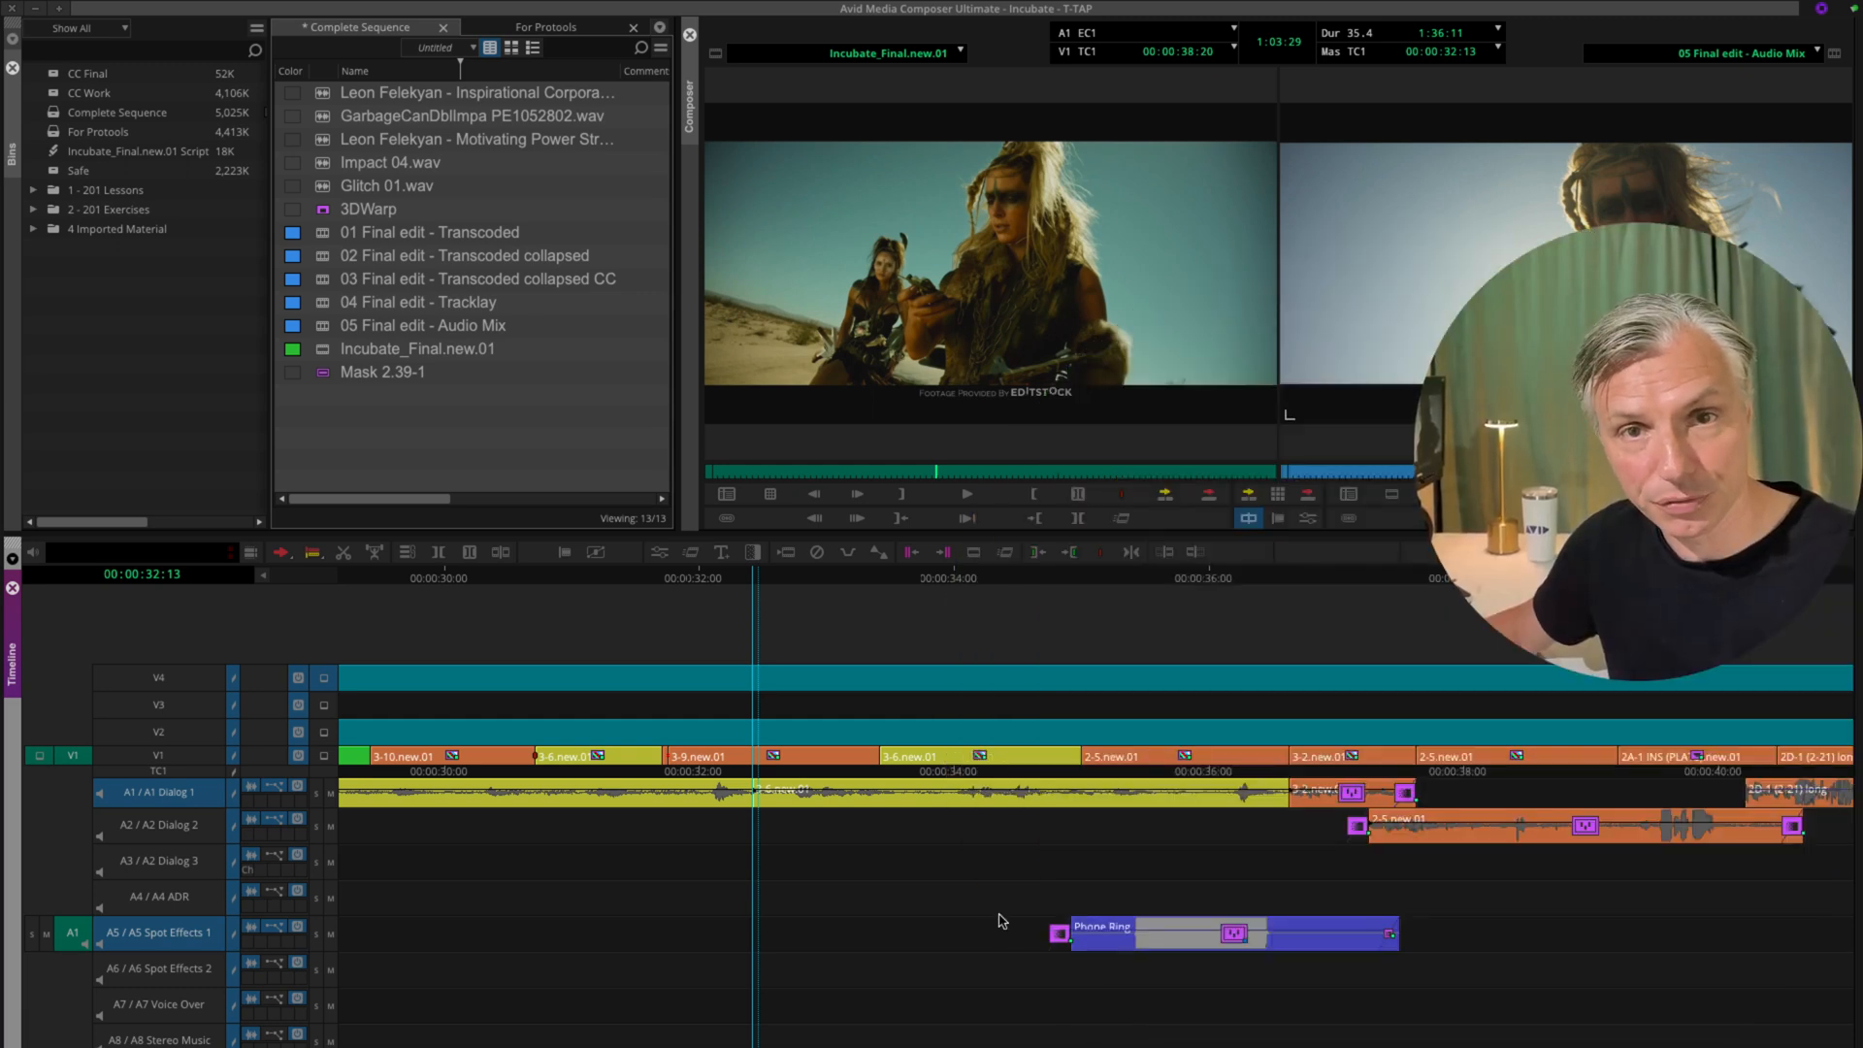
key("cmd+8")
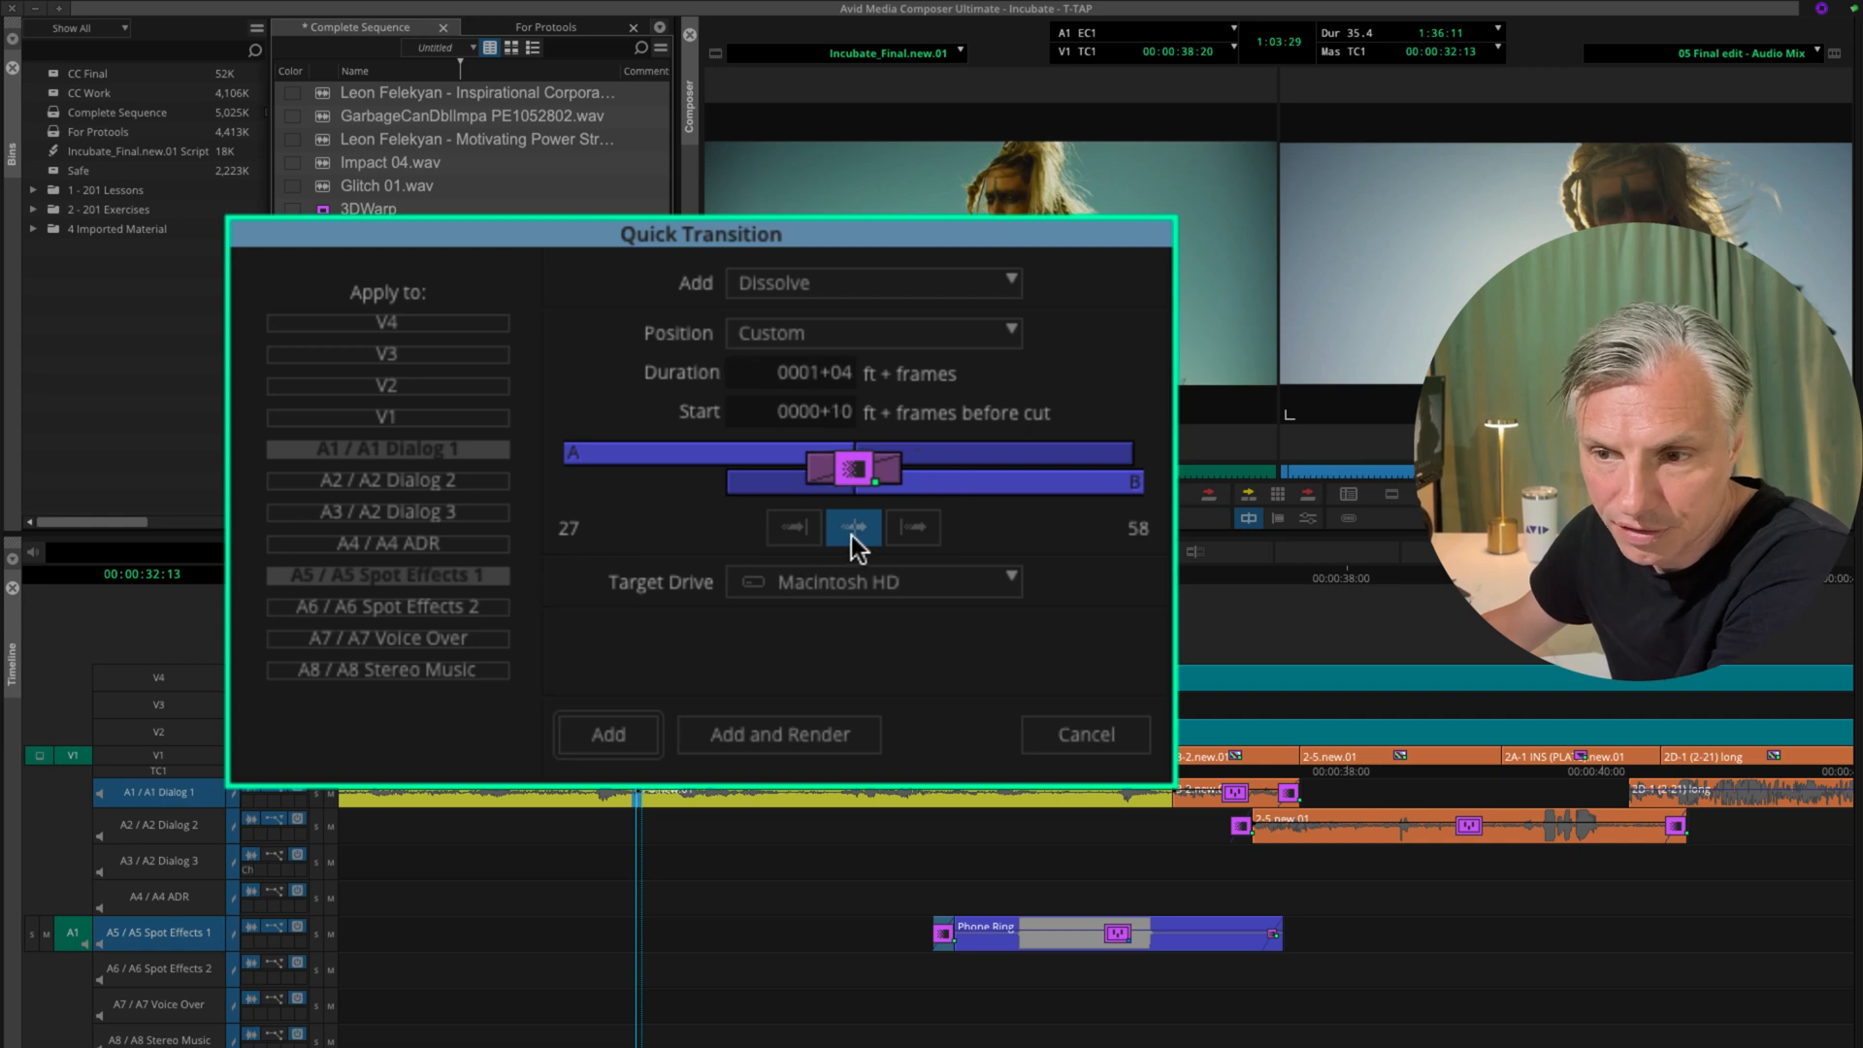
mouse_move(661, 739)
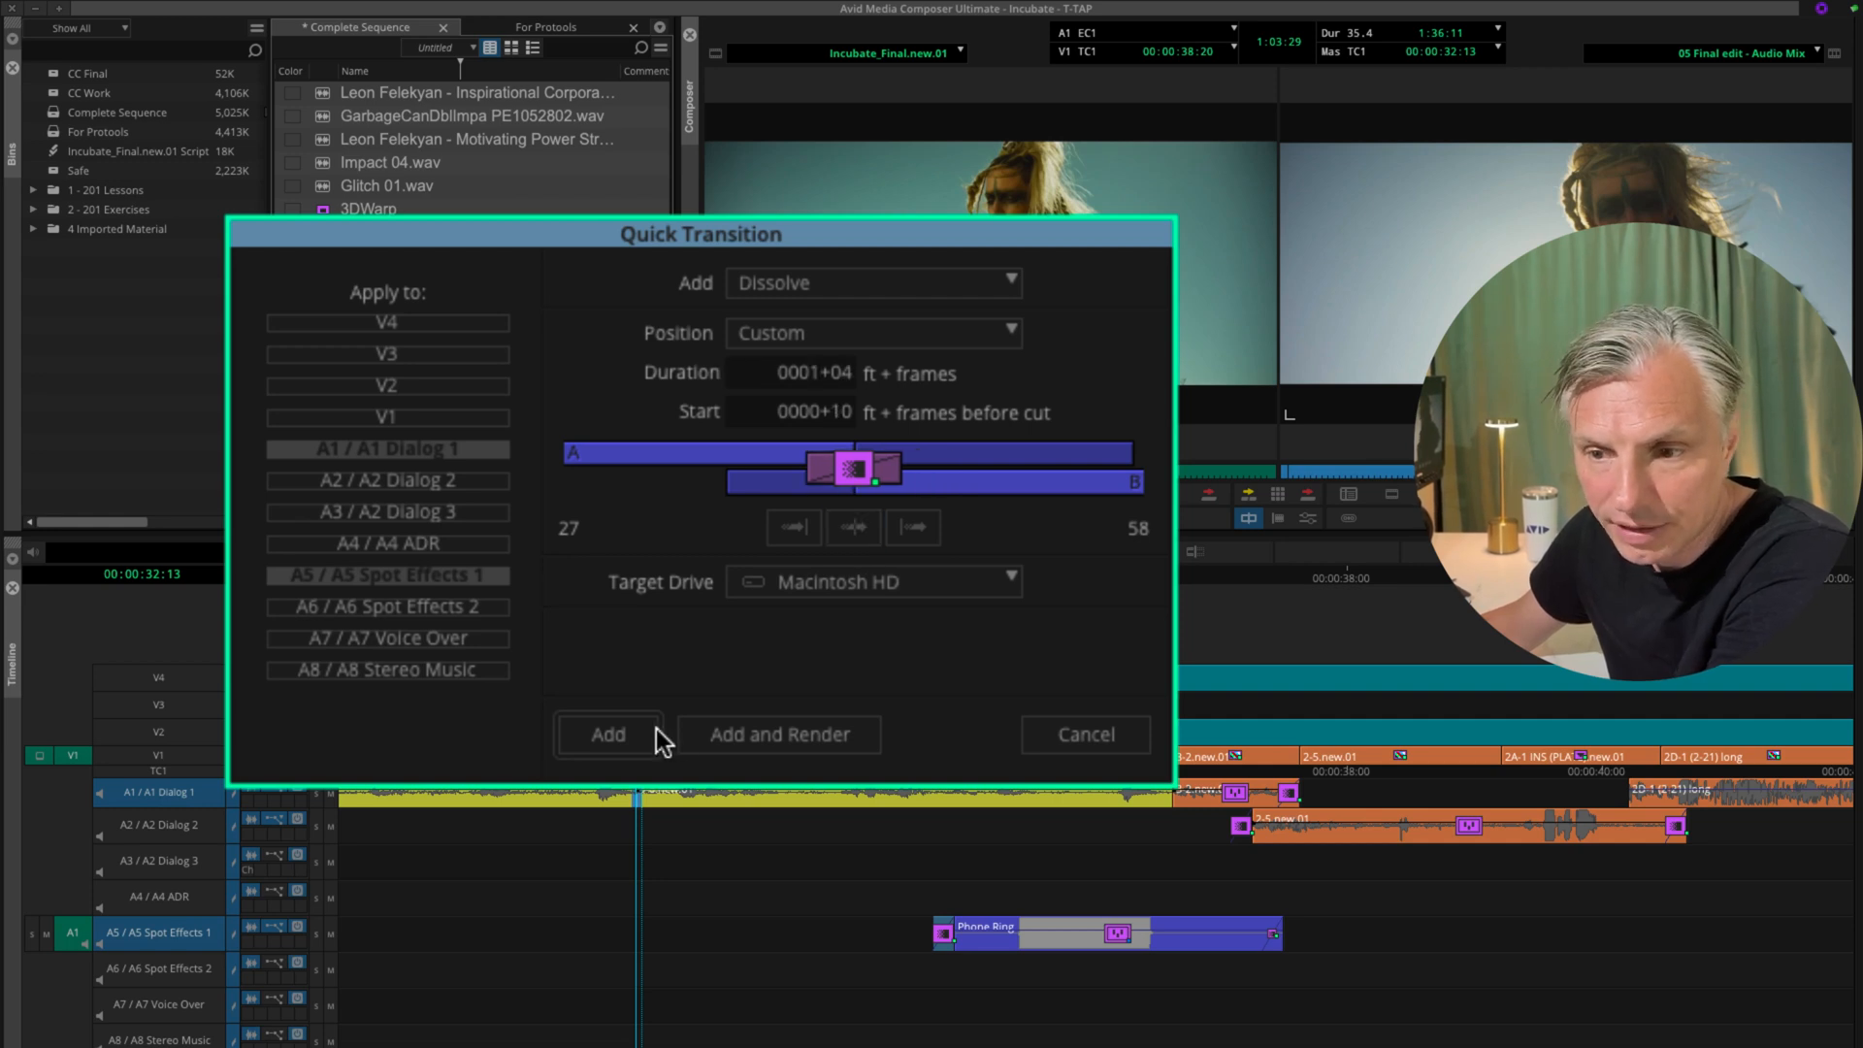
Add a custom 0001+04 dissolve starting 0000+10 on A1 and A5
left_click(608, 733)
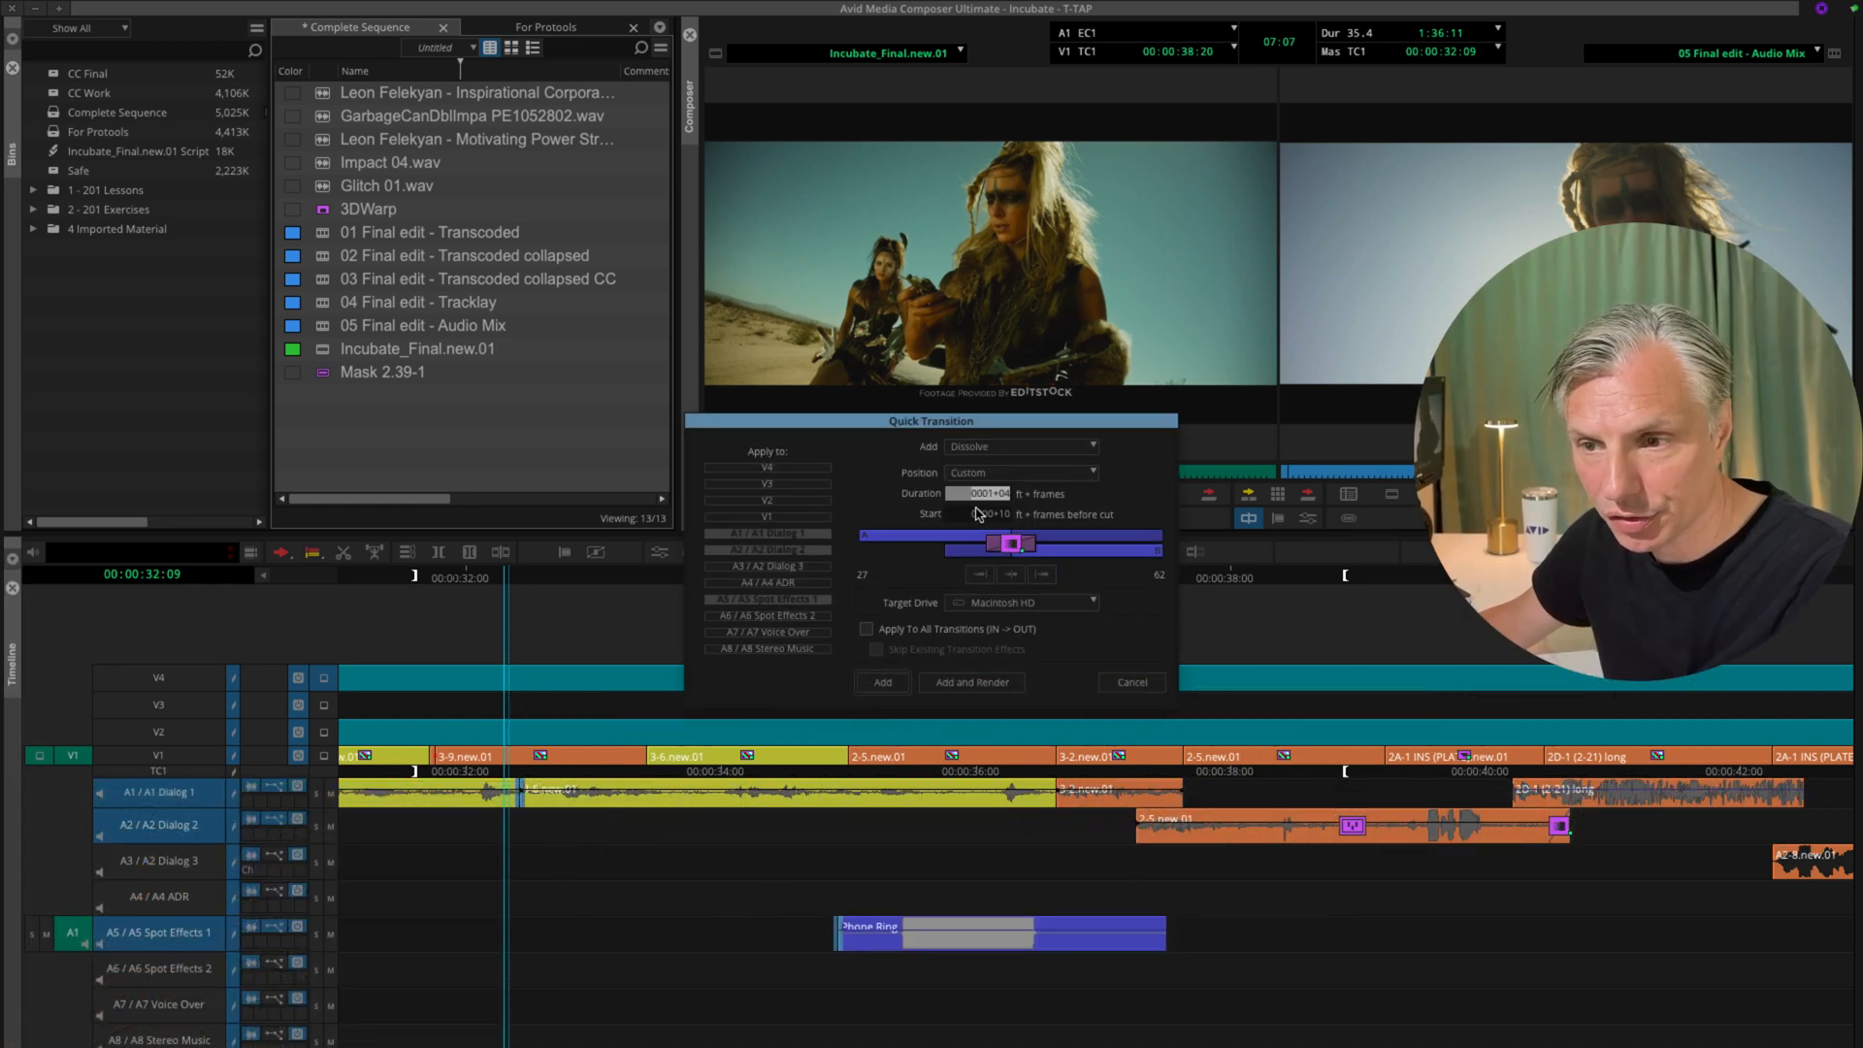
Add dissolves to all cuts on A1, A2 and A5, skipping existing transitions
left_click(866, 629)
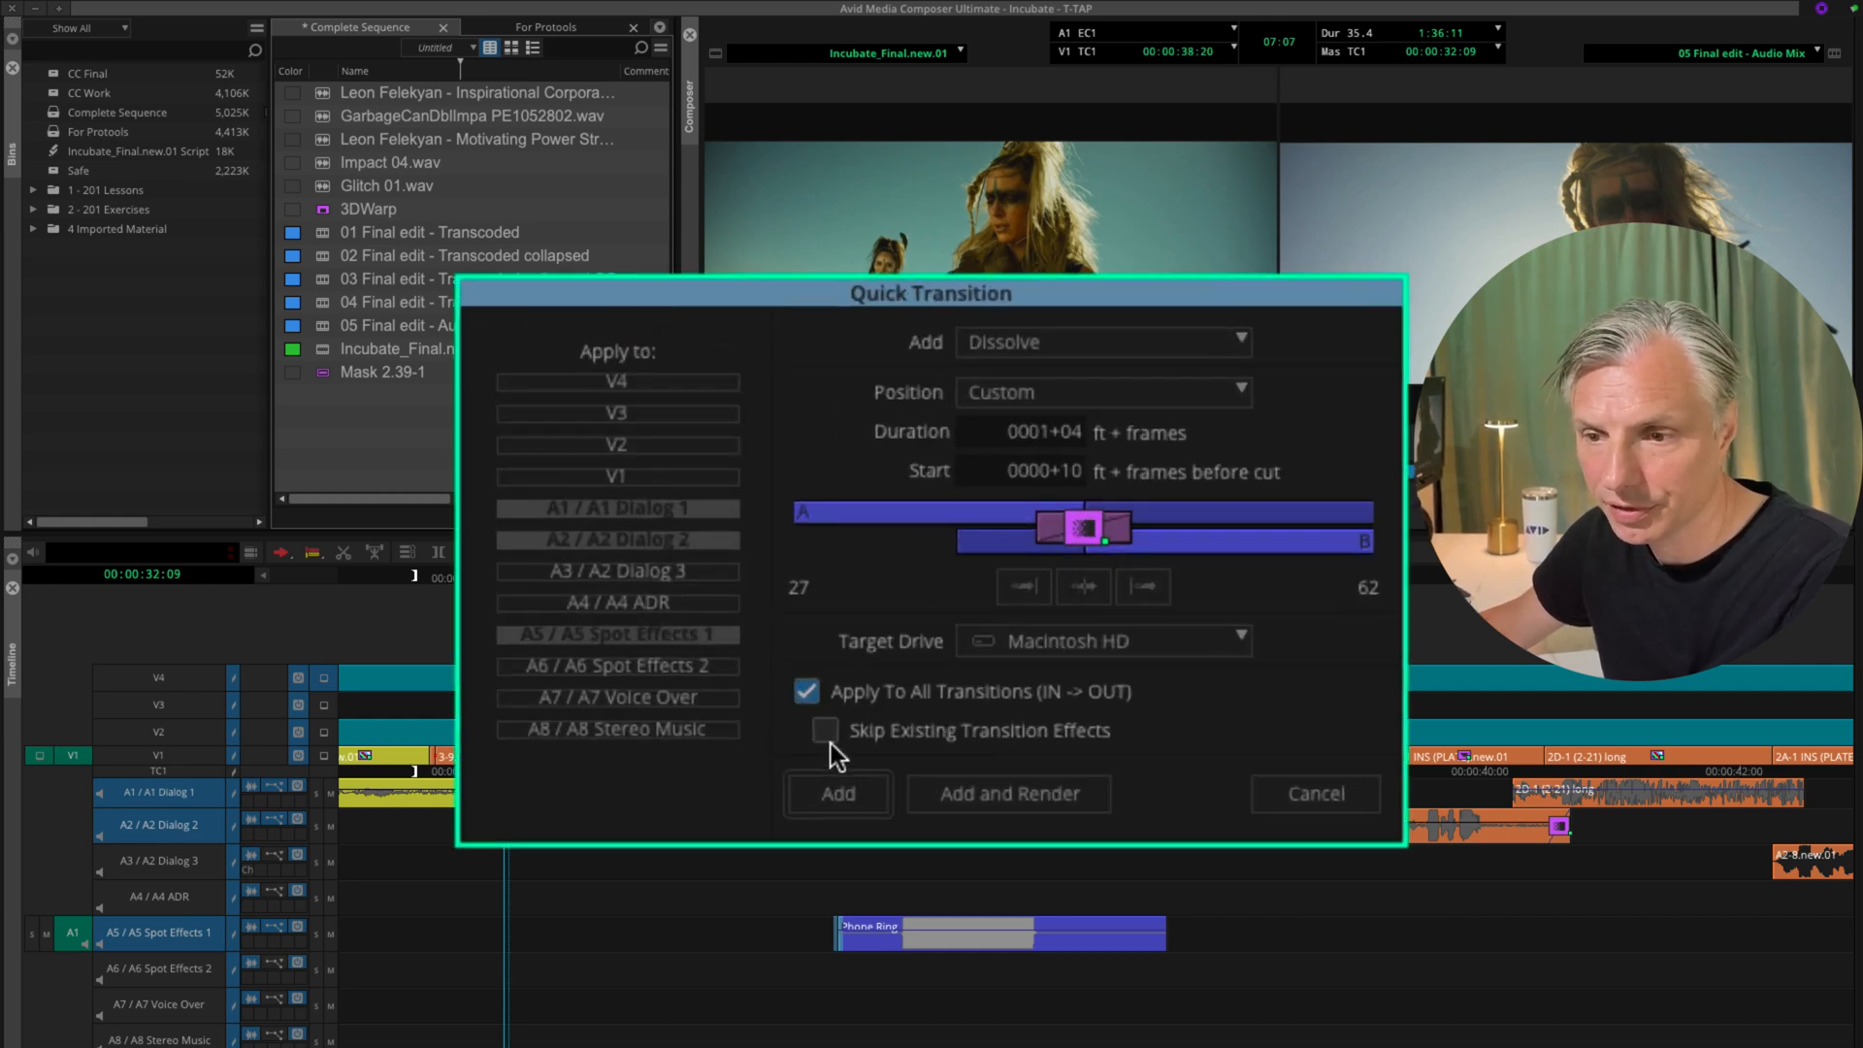
left_click(825, 730)
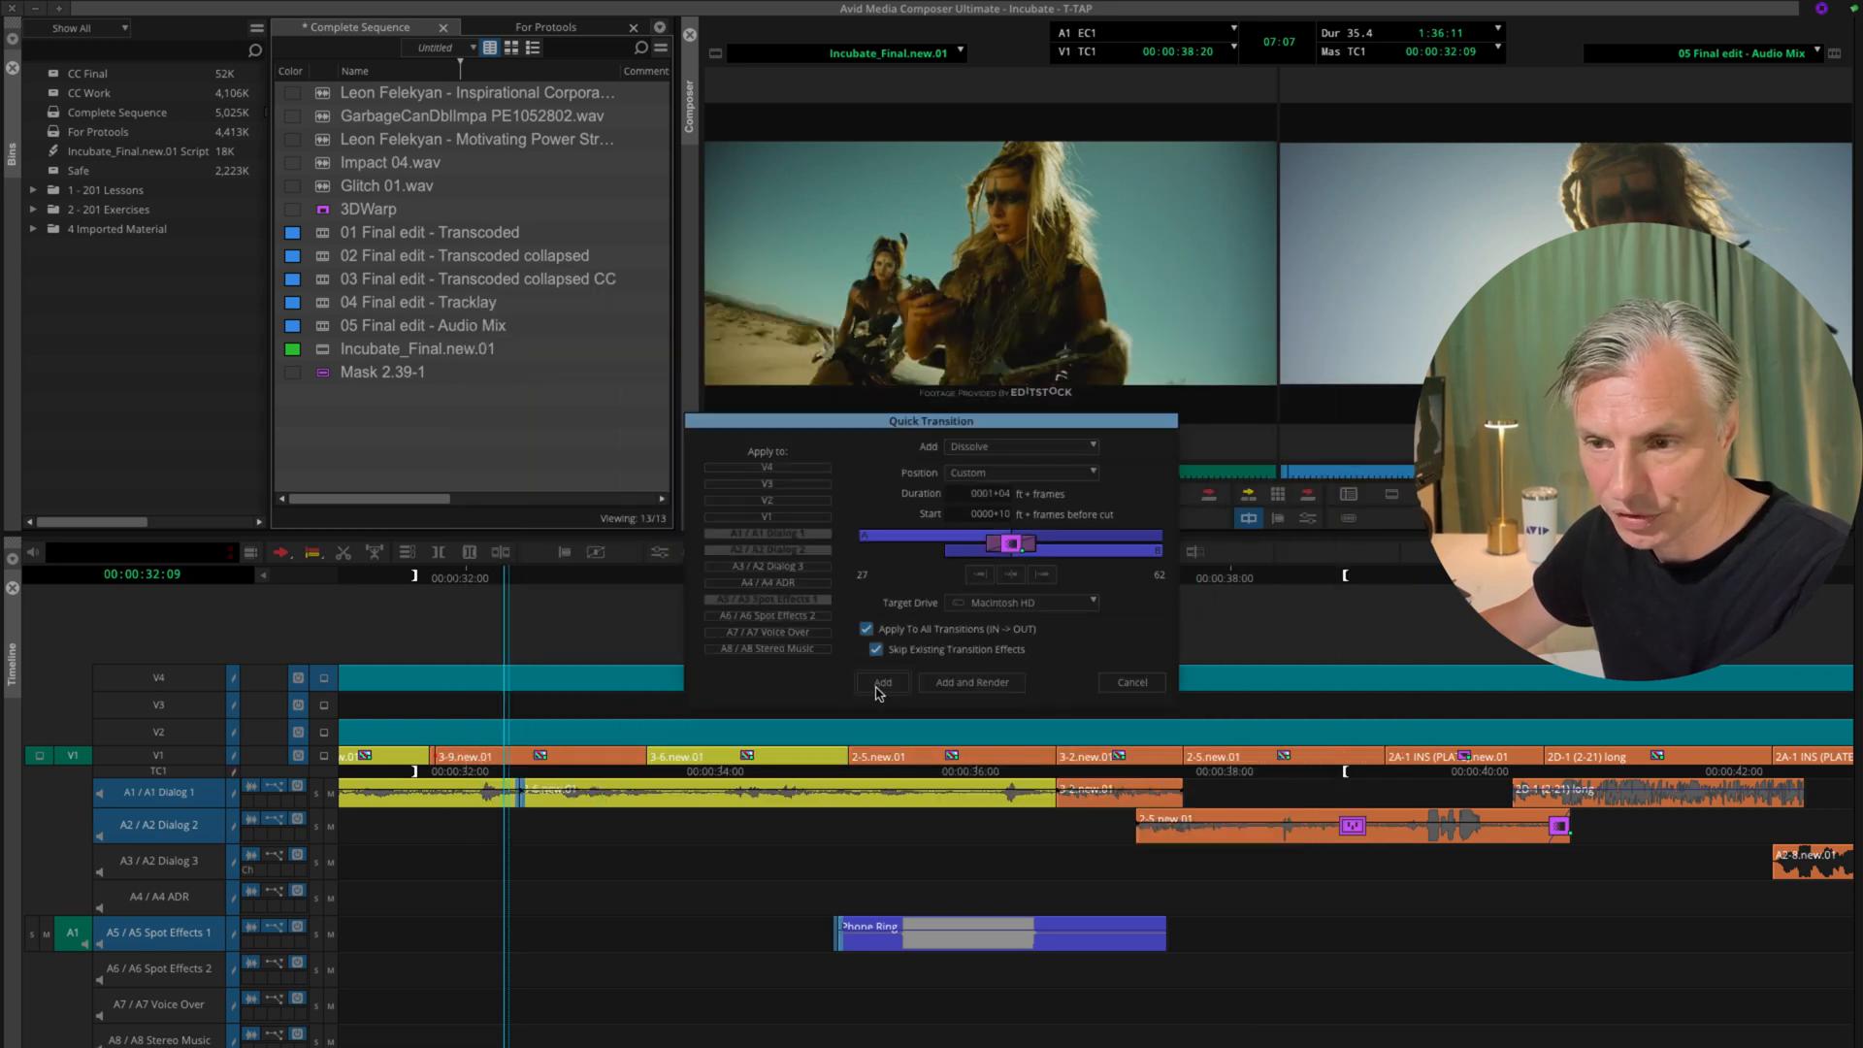
left_click(881, 682)
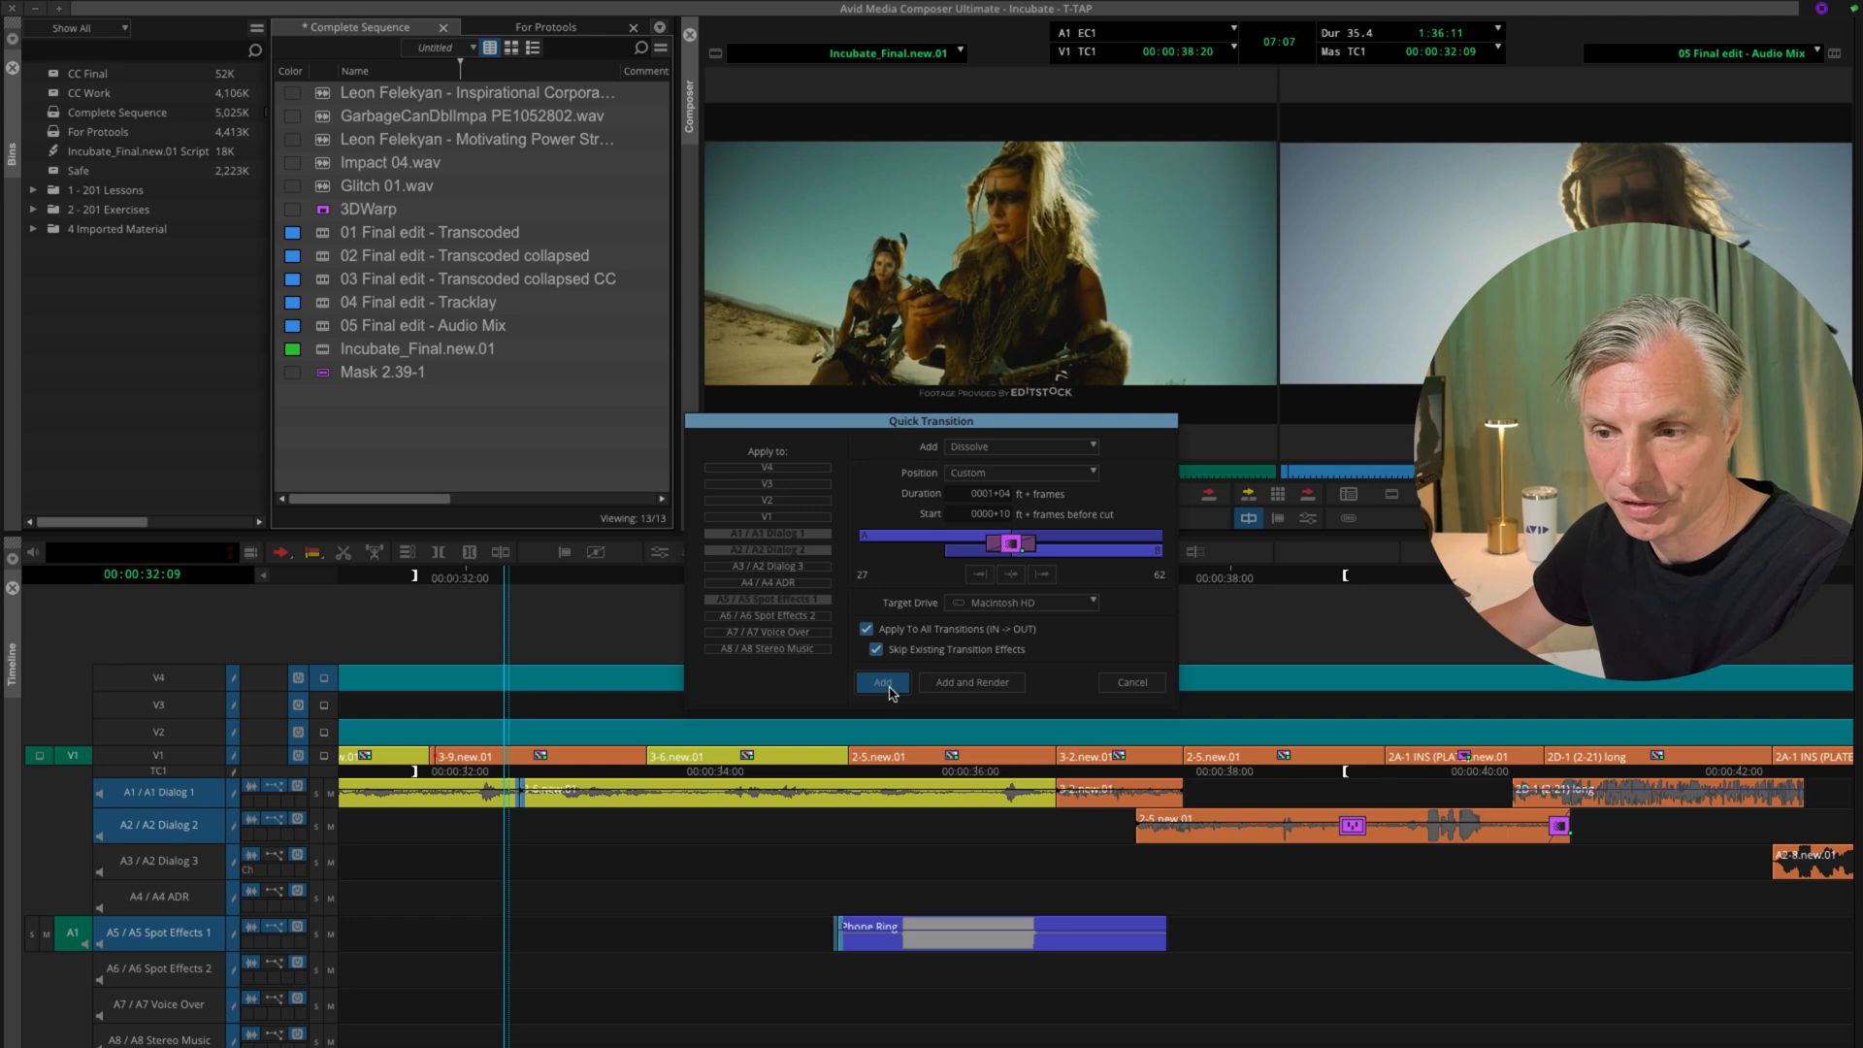
left_click(880, 682)
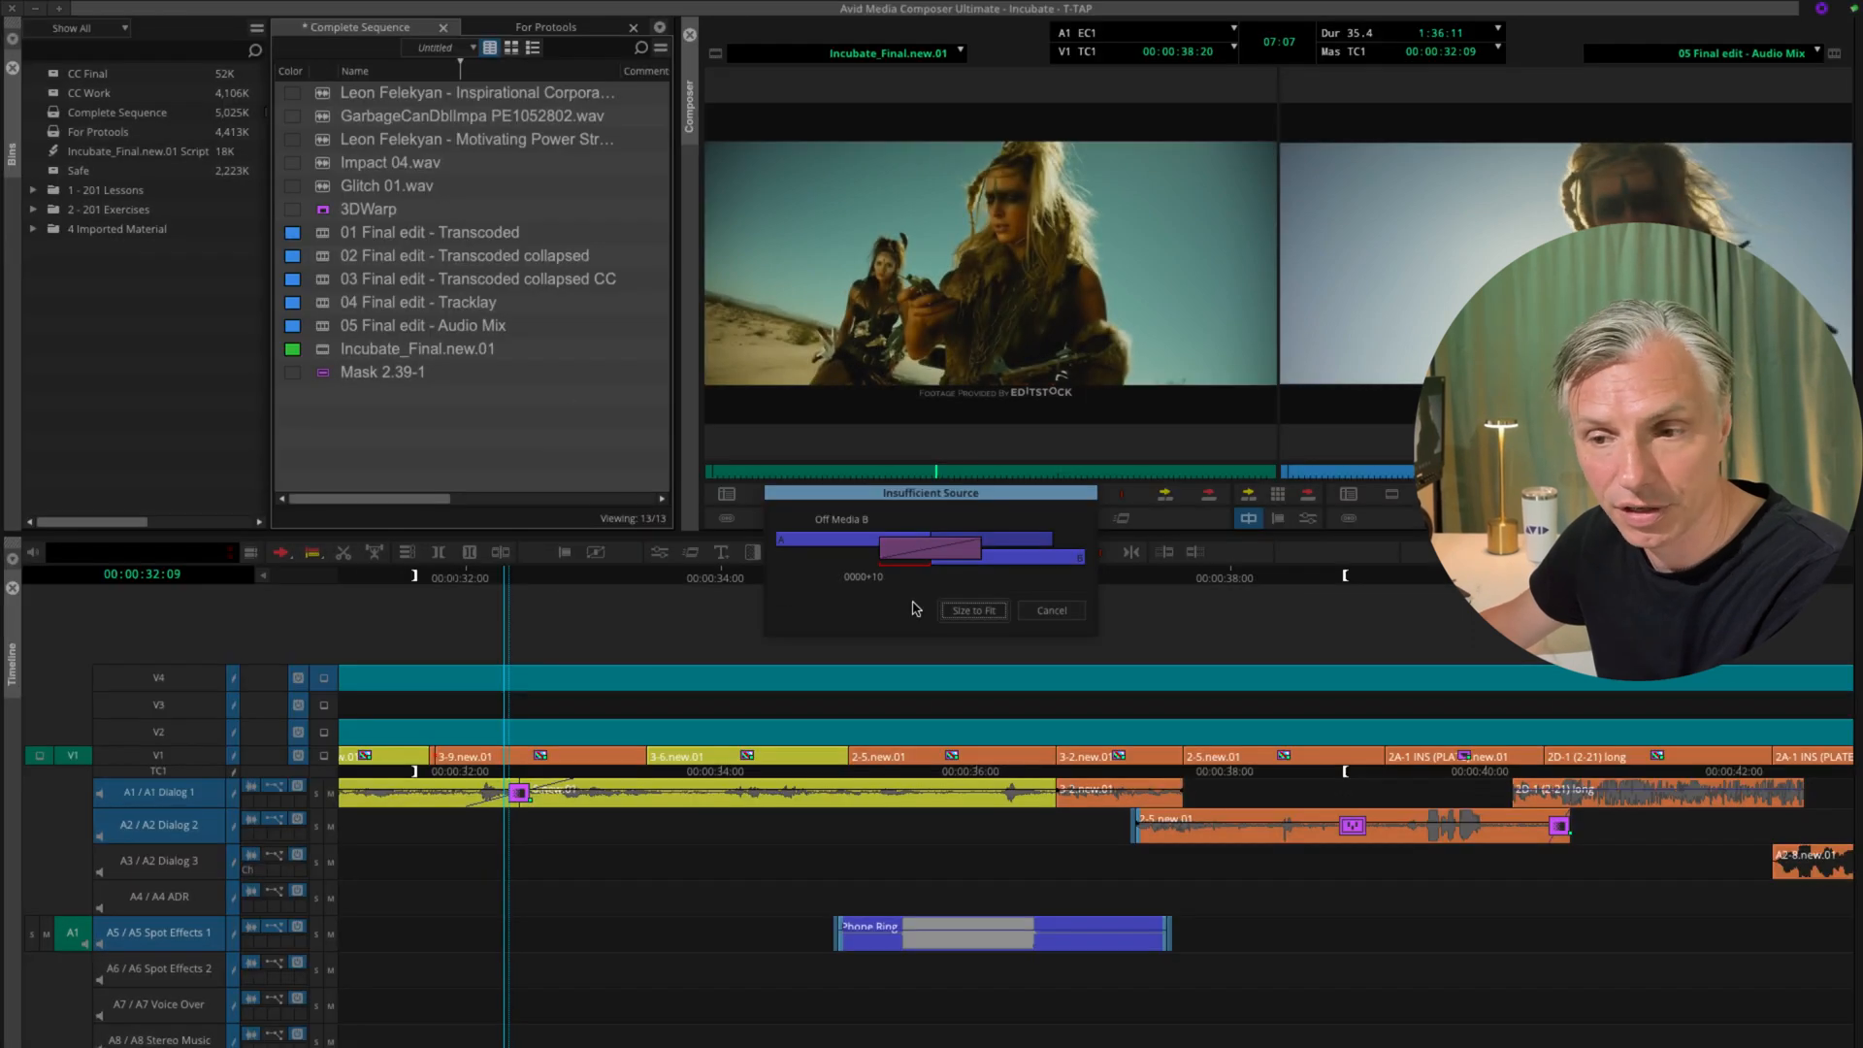
Choose Size to Fit in both Insufficient Source dialogs
left_click(972, 609)
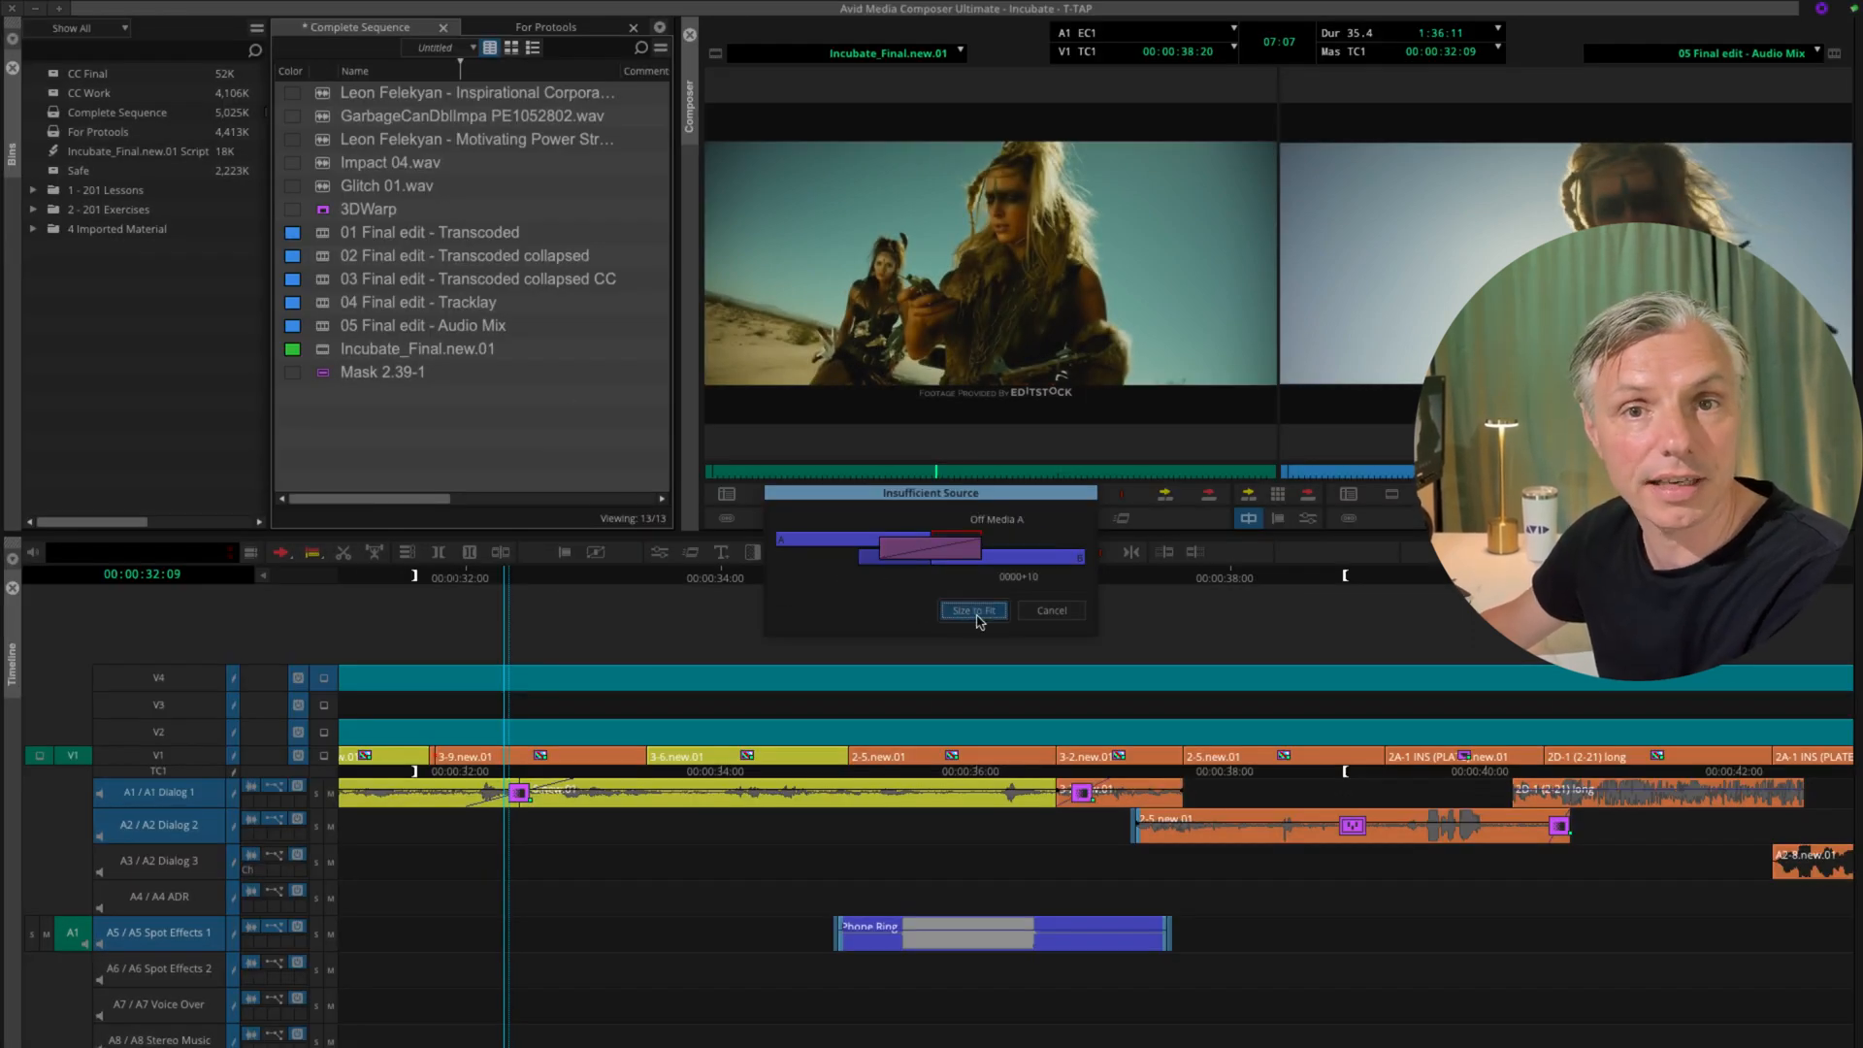
left_click(973, 609)
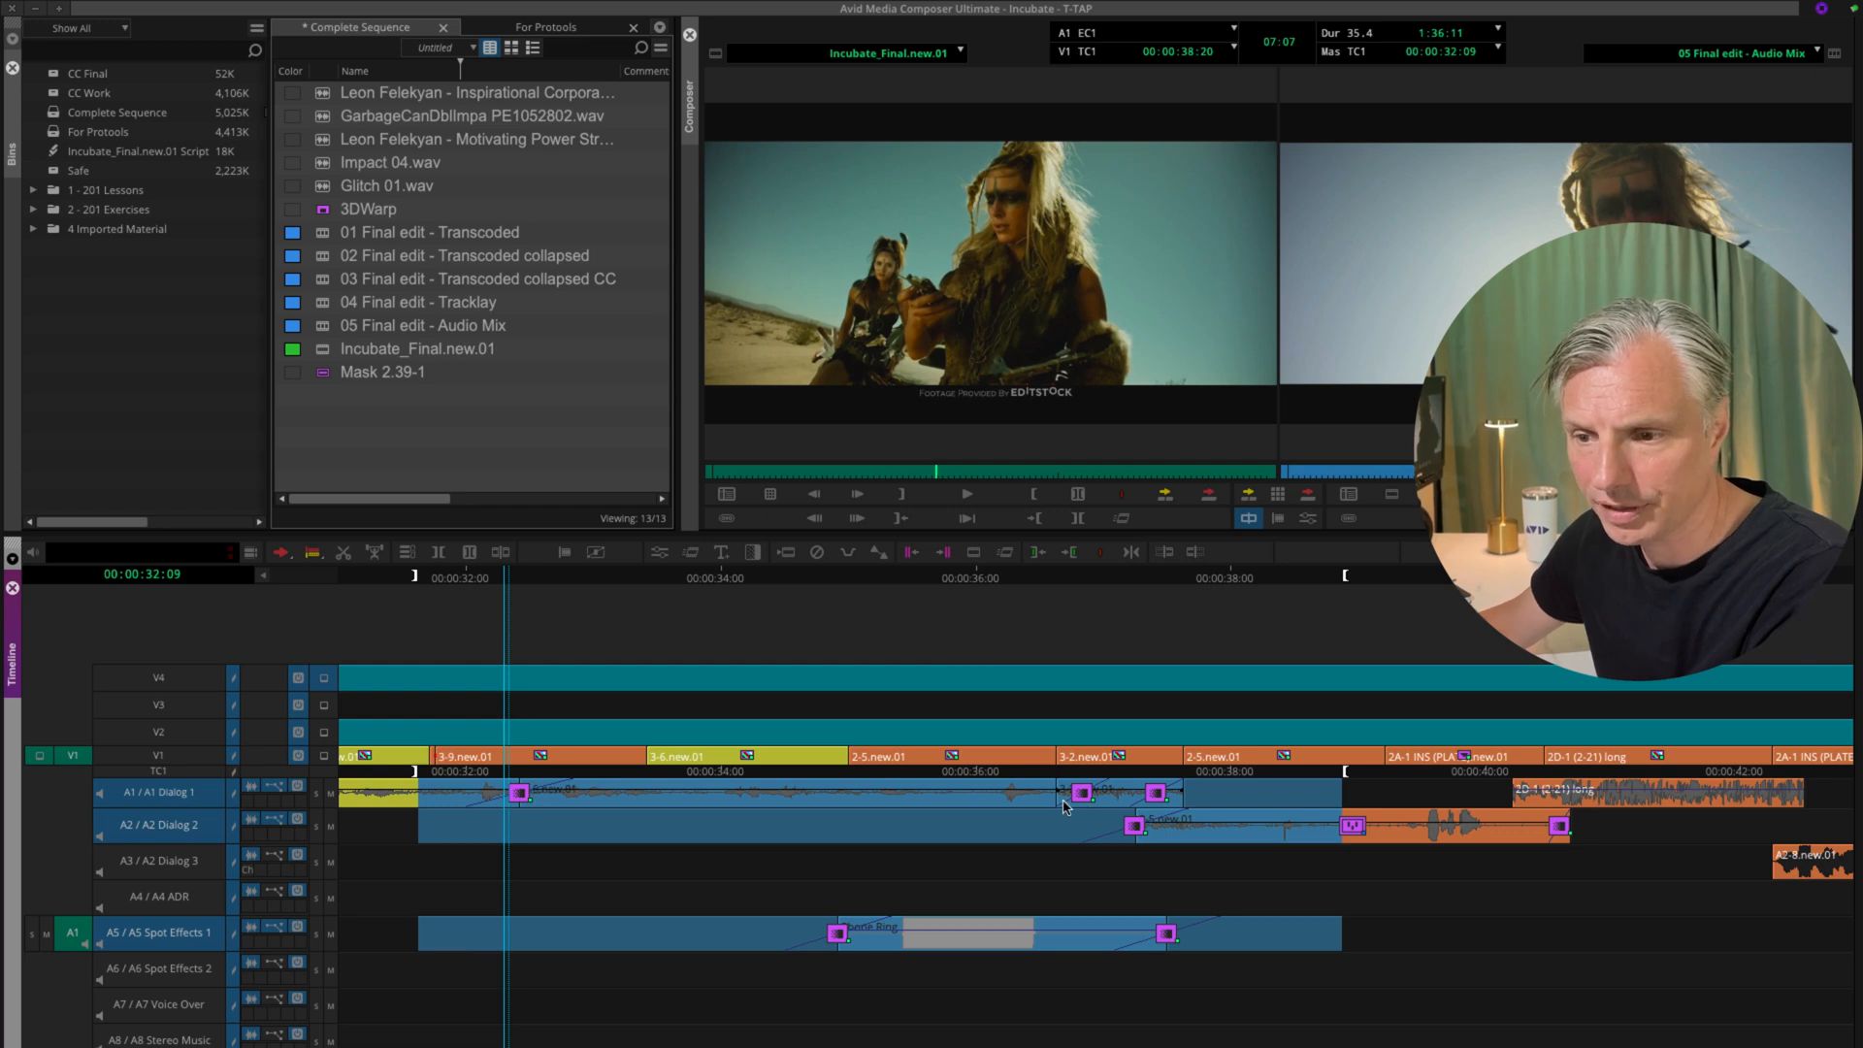
mouse_move(825, 900)
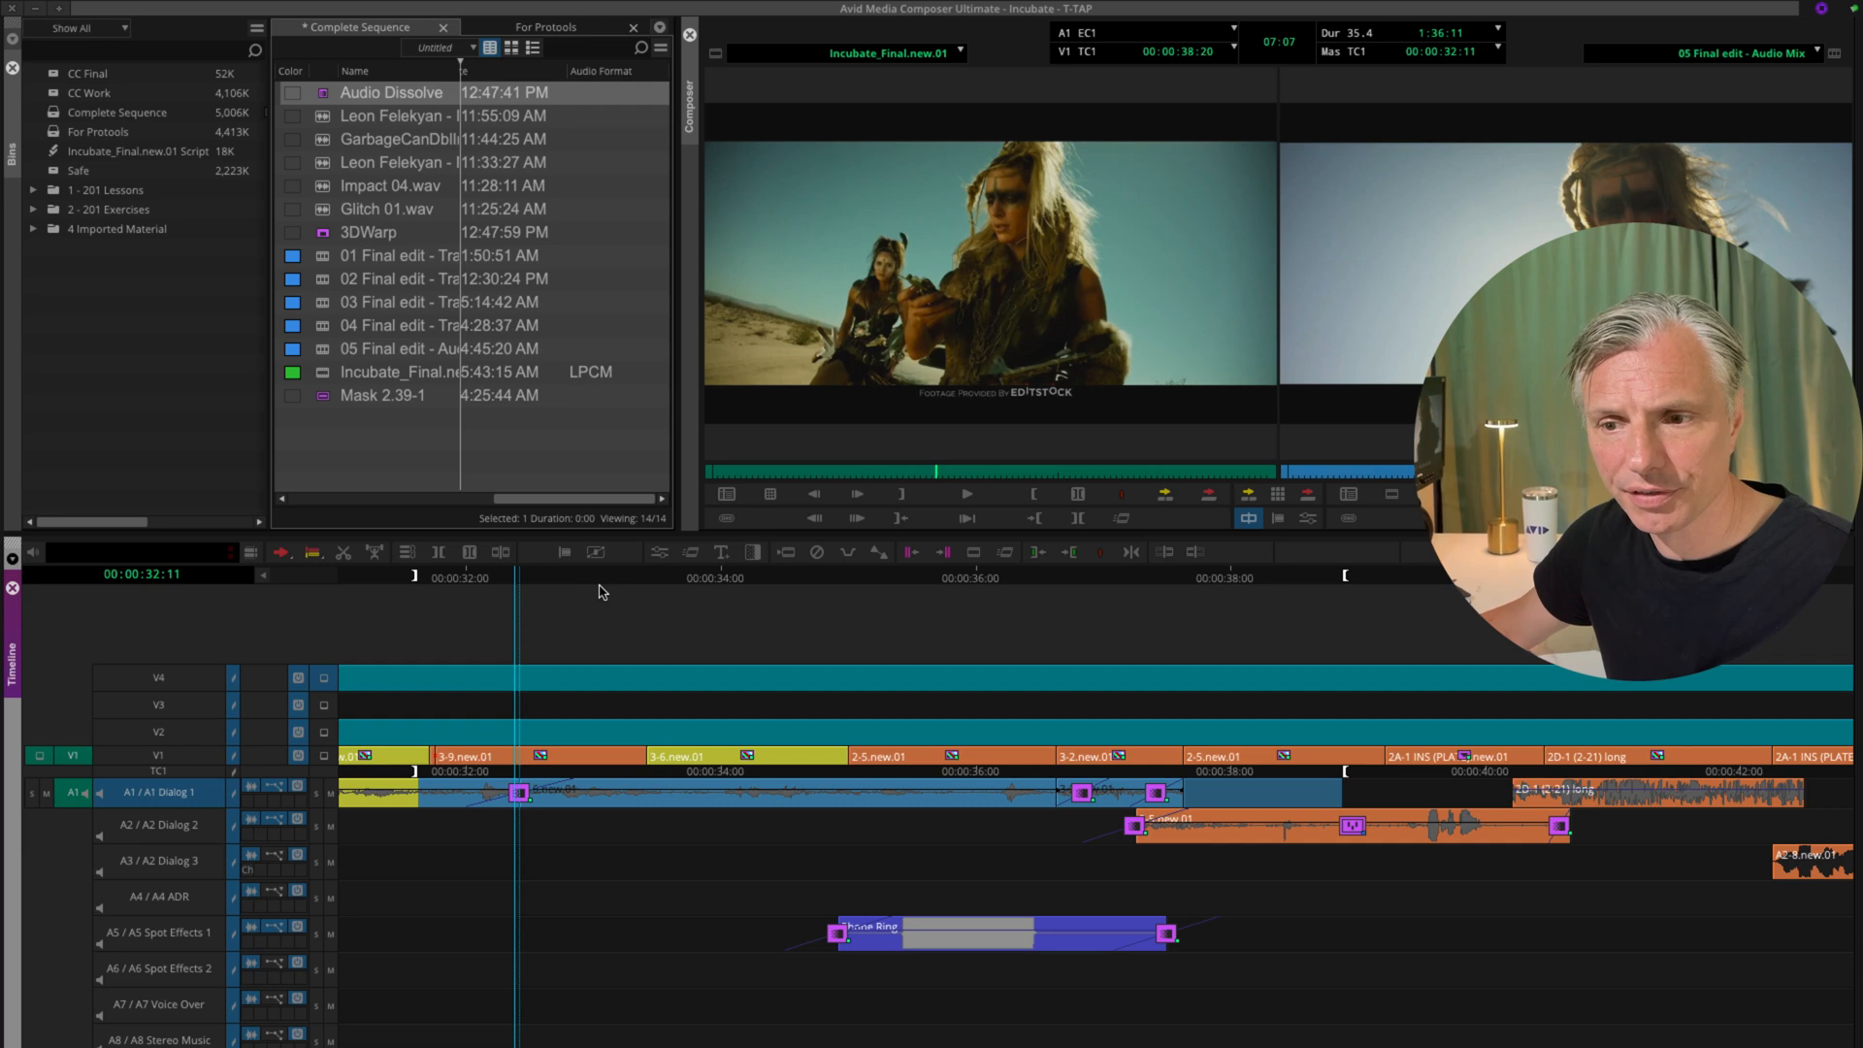
mouse_move(610, 592)
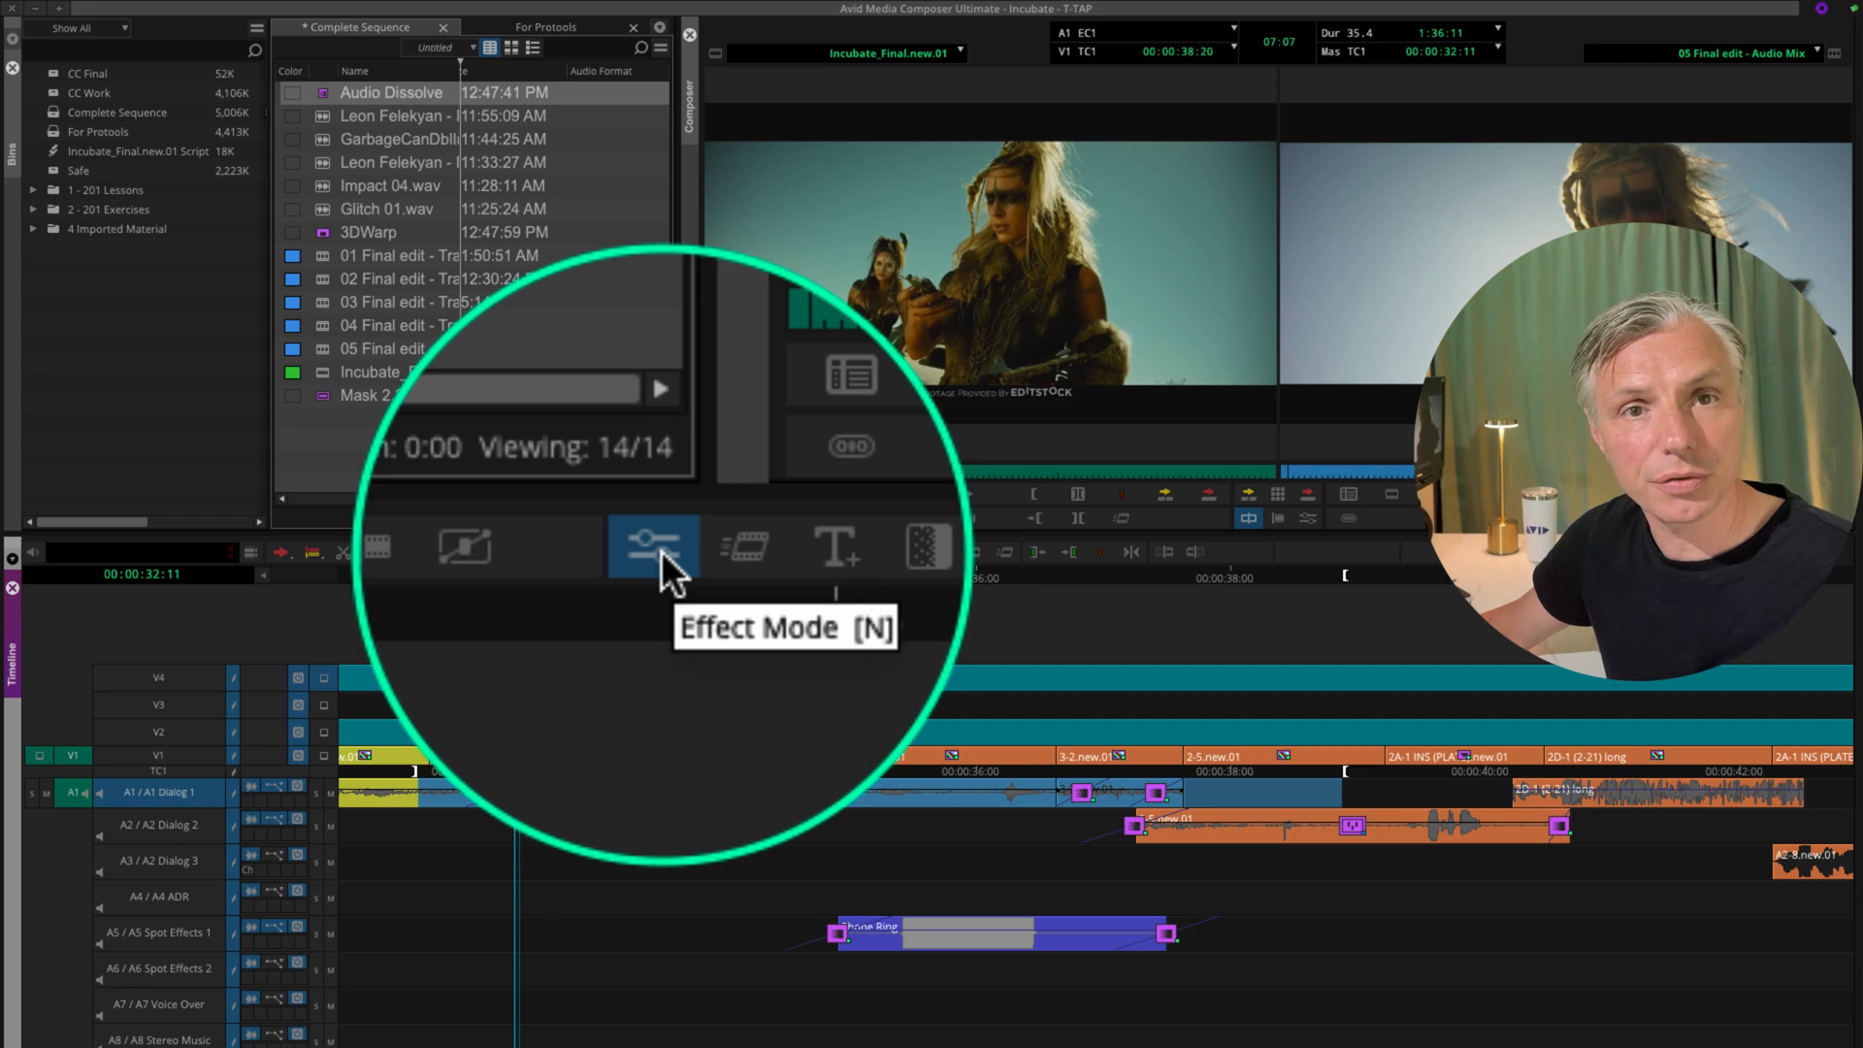
Open the A1 dissolve near 00:00:40 in Effect Mode to save its effect to the bin
left_click(654, 547)
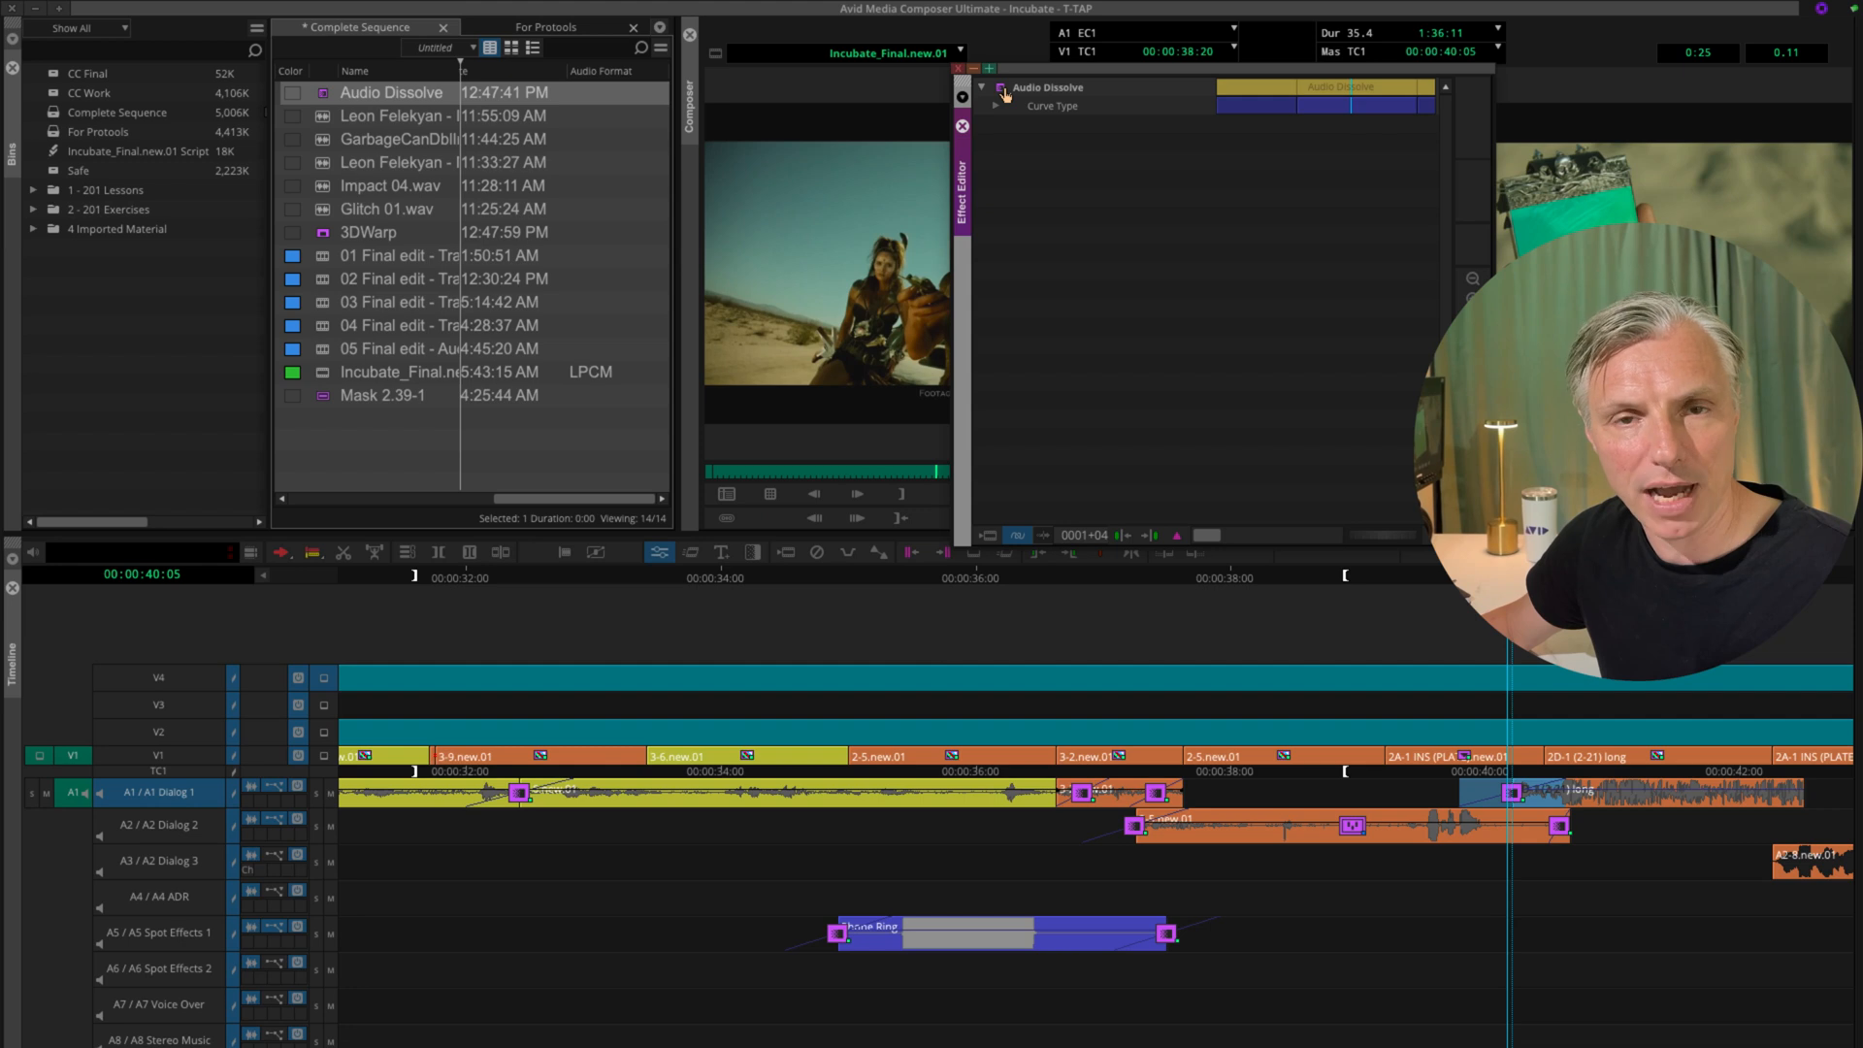
mouse_move(1001, 94)
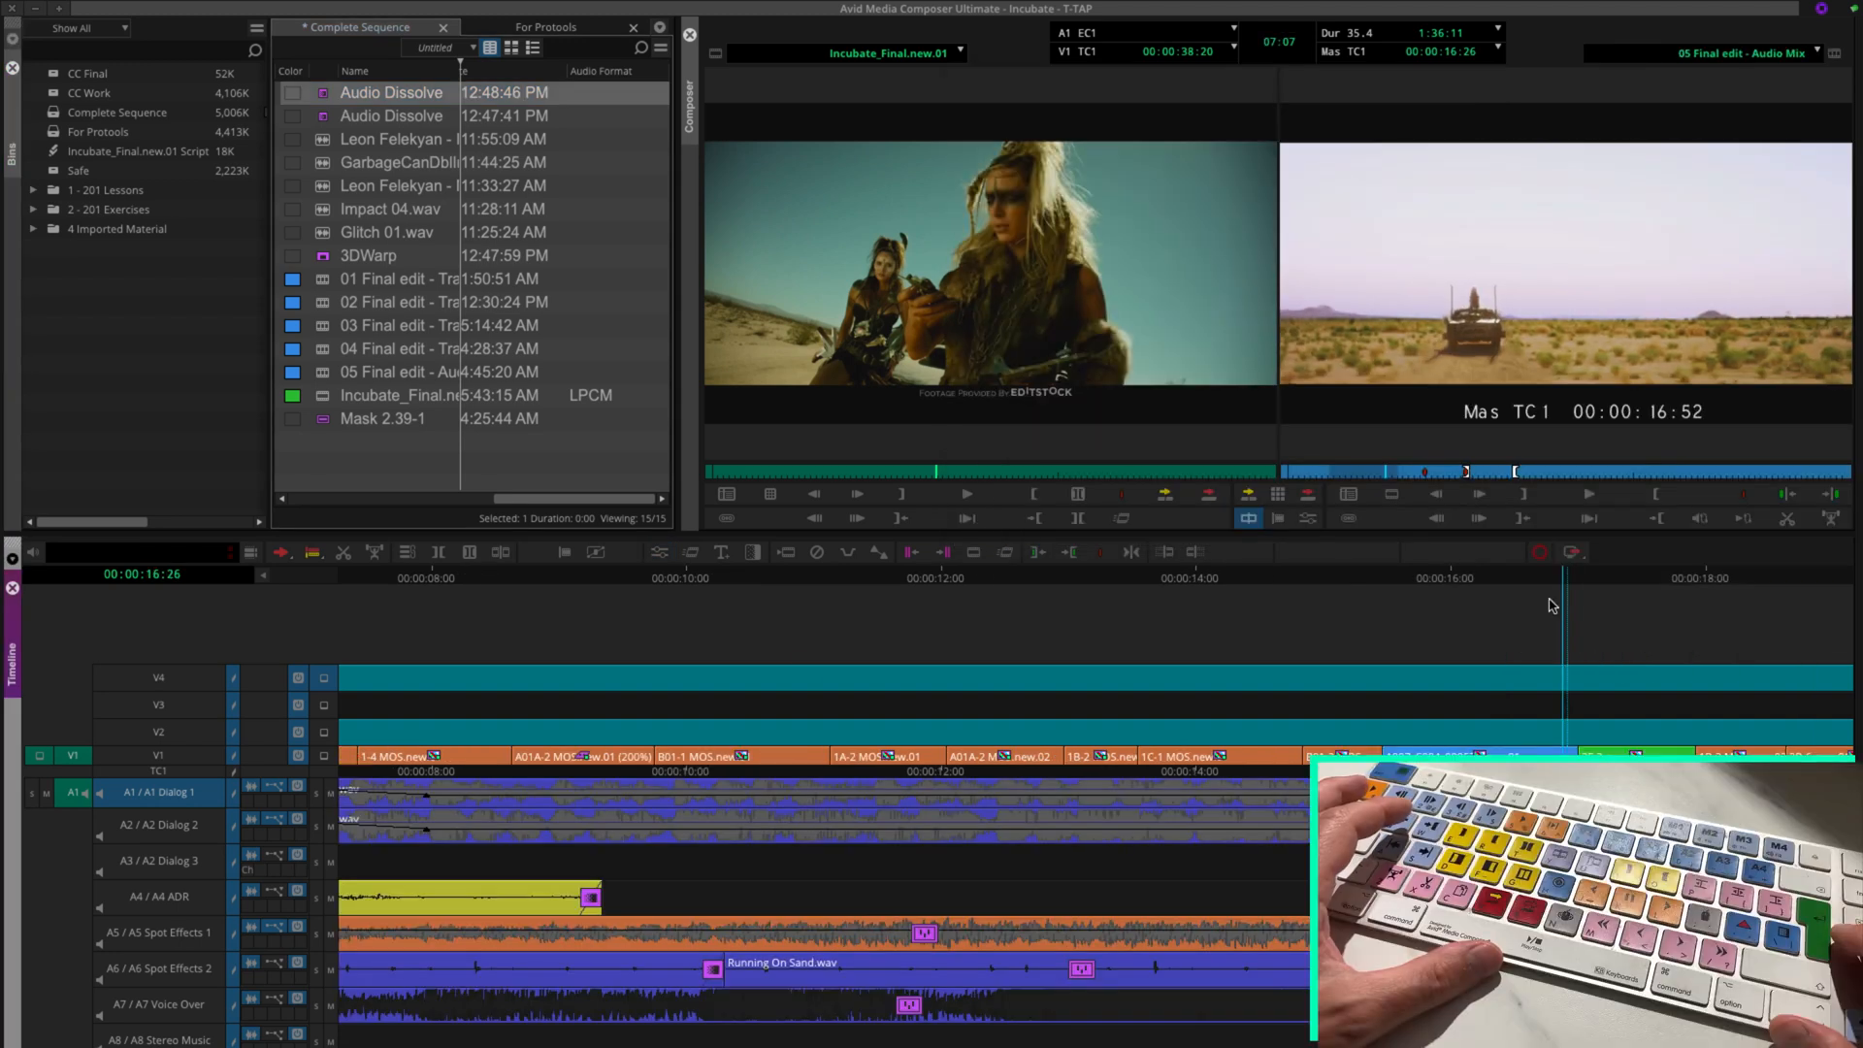
Load '05 Final edit - Audio Mix.Exported.01' from the For Protools bin into the Timeline
left_click(1588, 493)
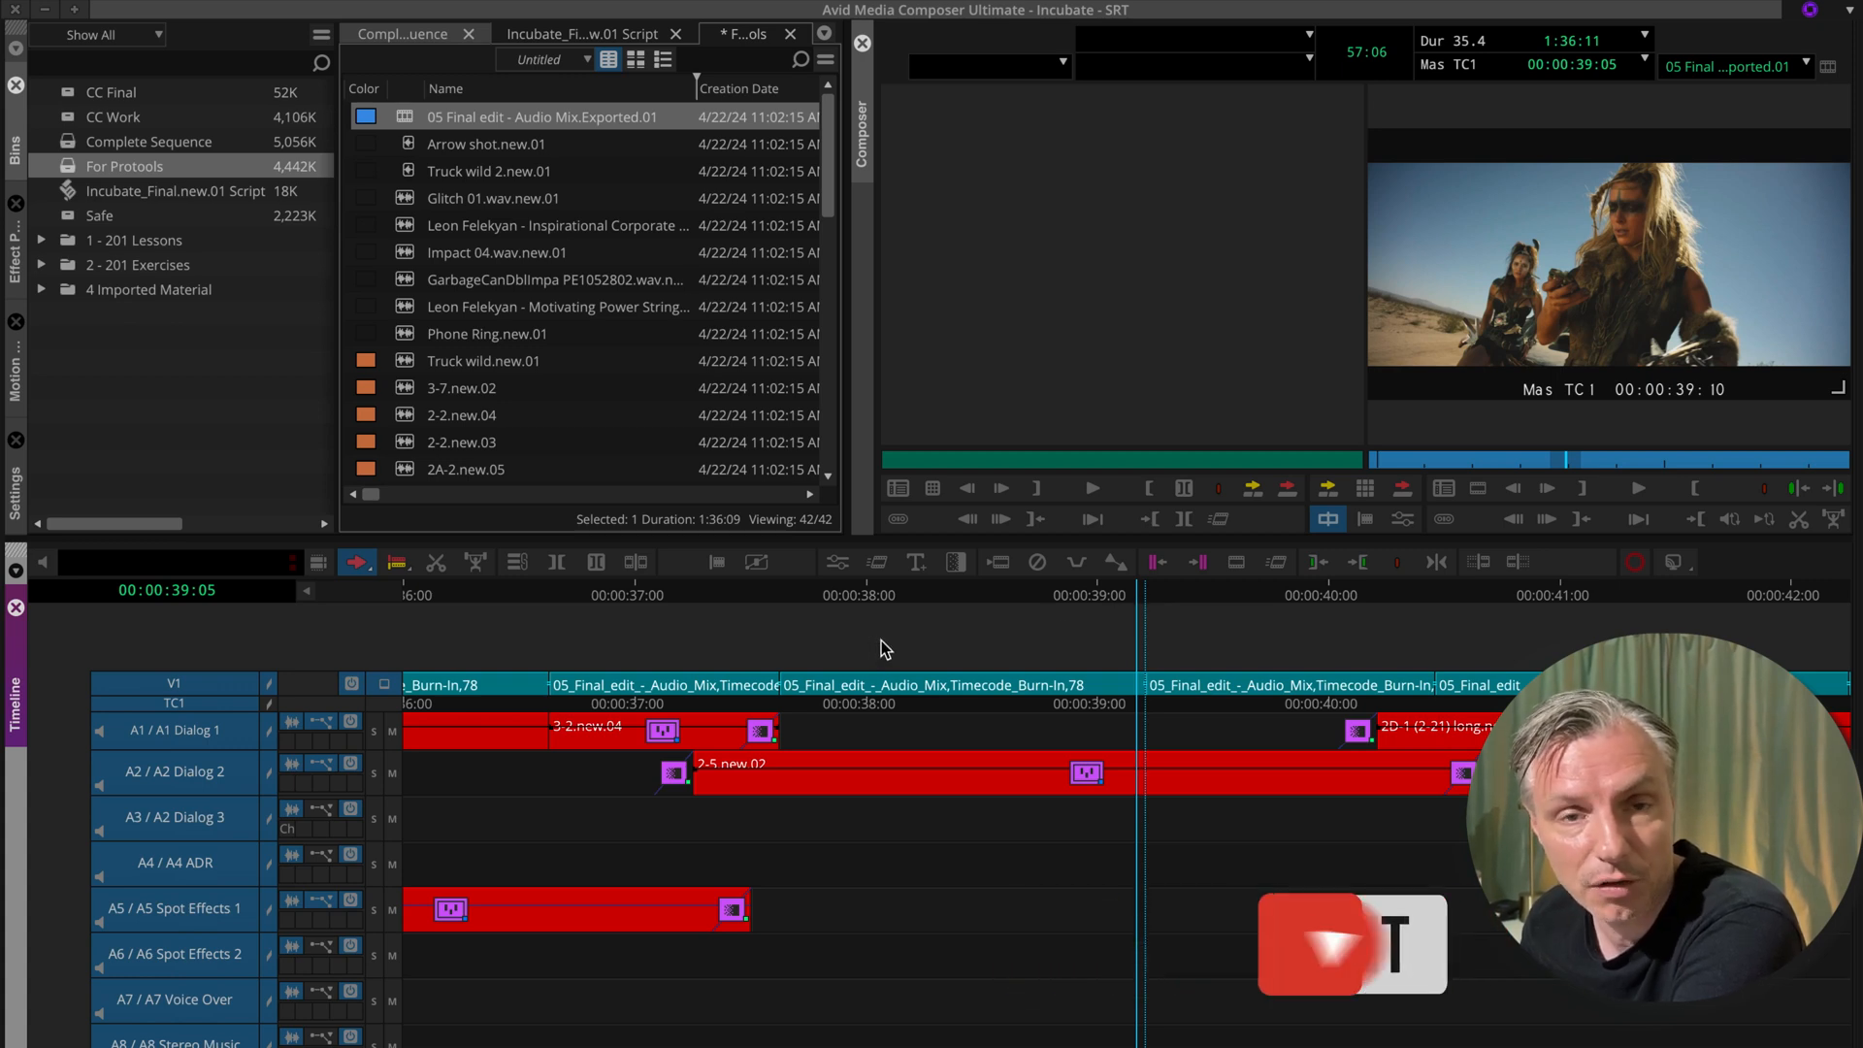
mouse_move(730, 440)
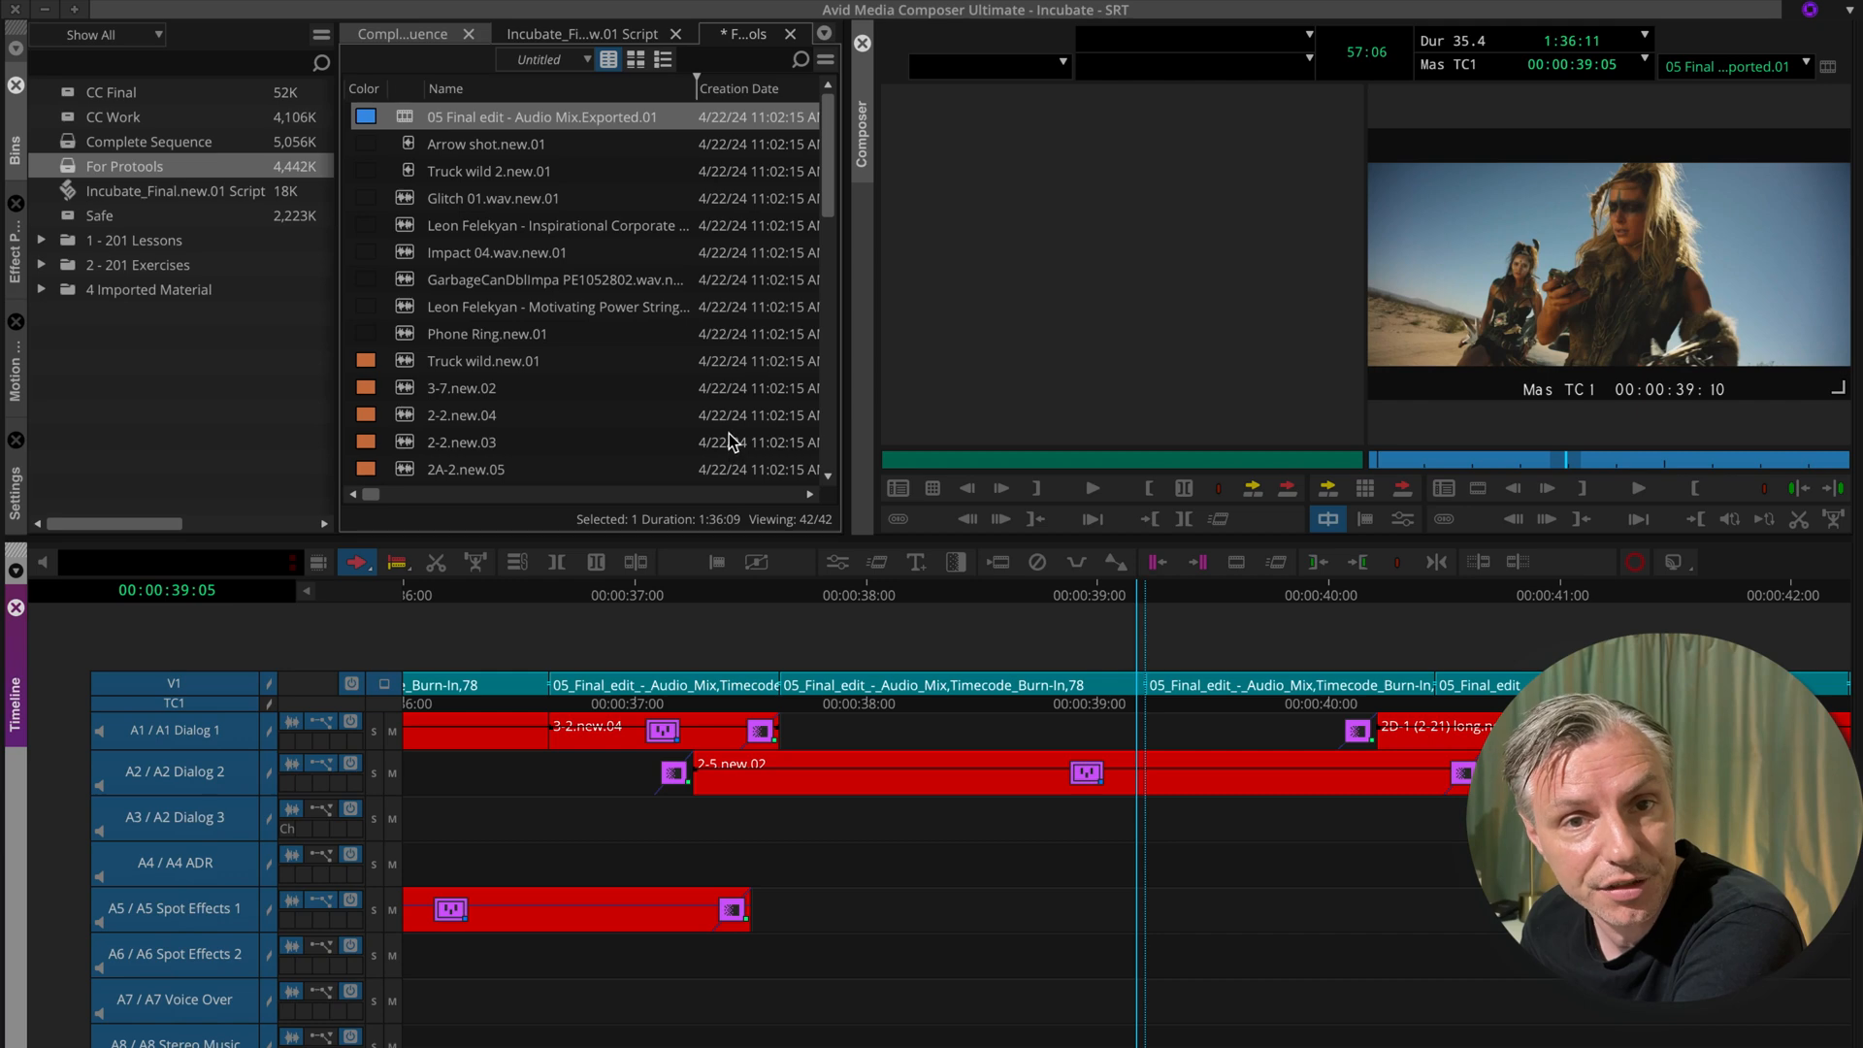